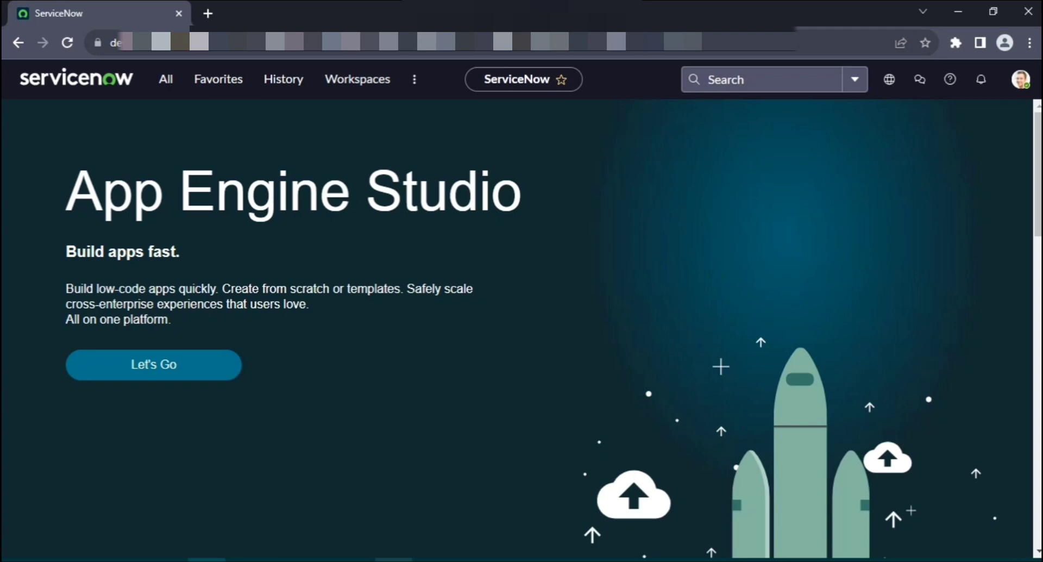
# Step: Navigate from App Engine Studio to the Dashboards page via All > Self-Service > Dashboards
pyautogui.click(165, 79)
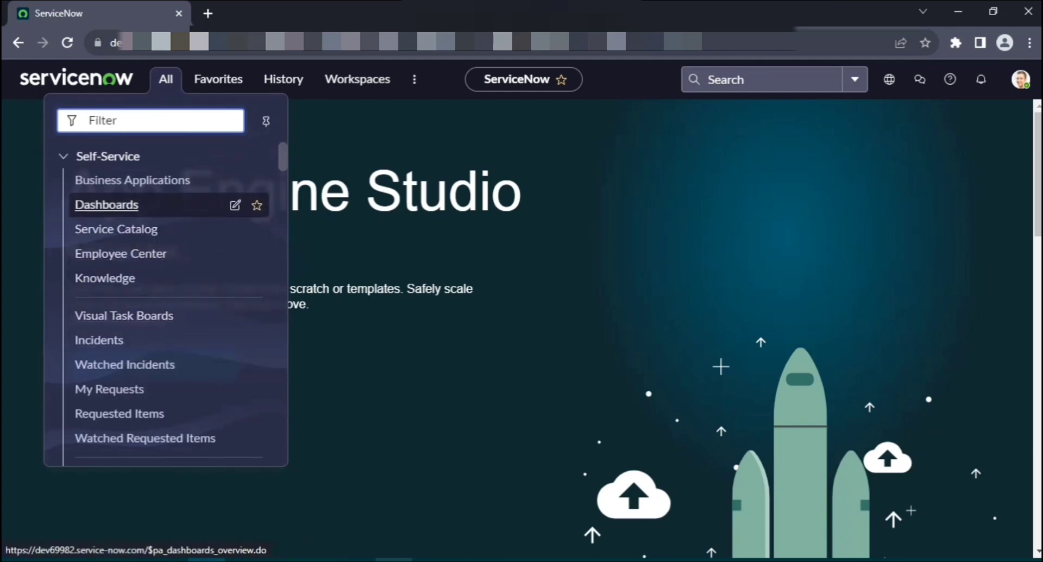
pyautogui.click(105, 205)
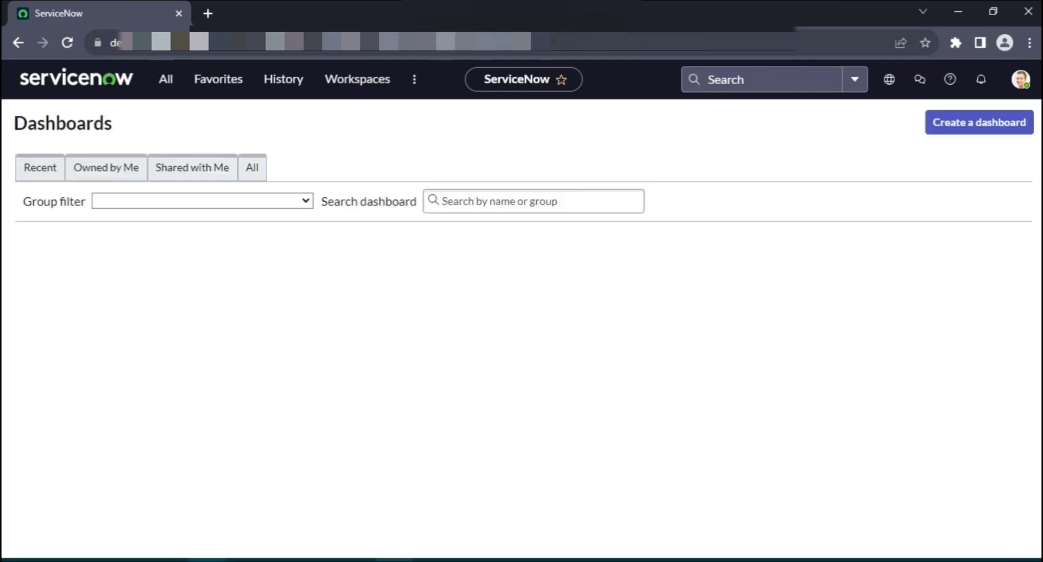
pyautogui.click(251, 167)
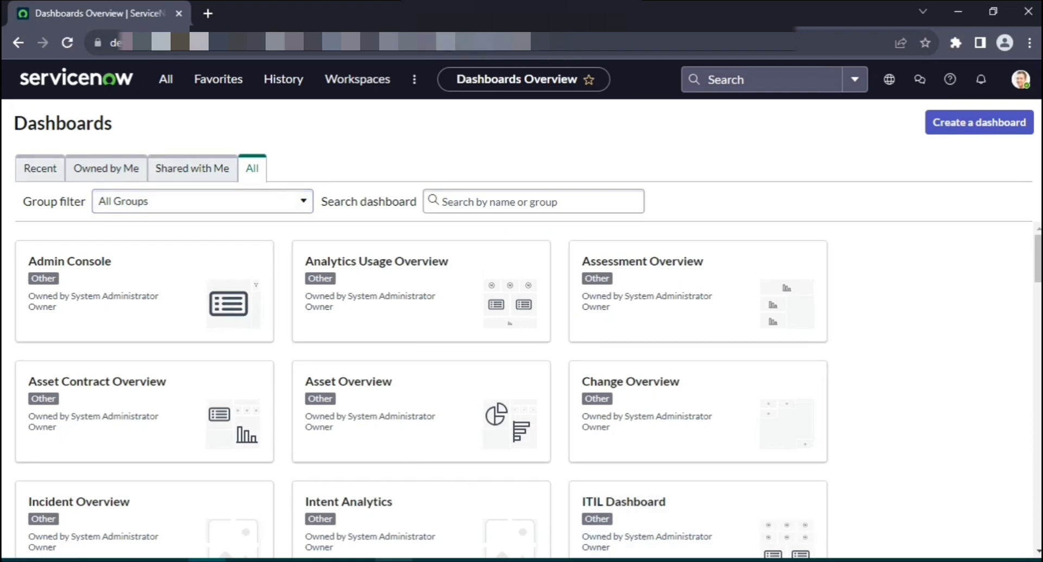
# Step: Browse the Recent, Owned by Me and Shared with Me lists, ending on the All dashboards list
pyautogui.click(40, 167)
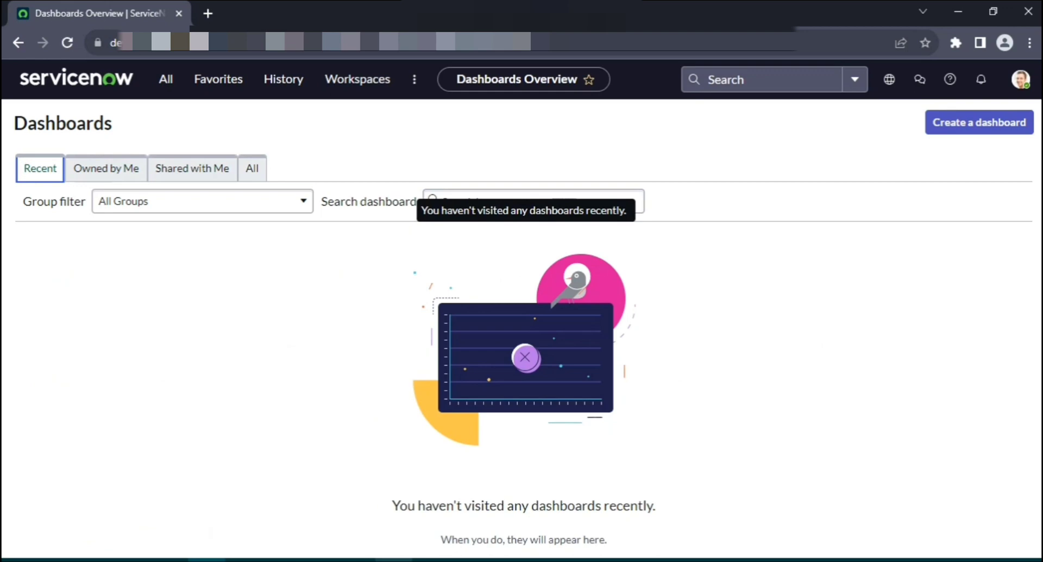
pyautogui.click(106, 168)
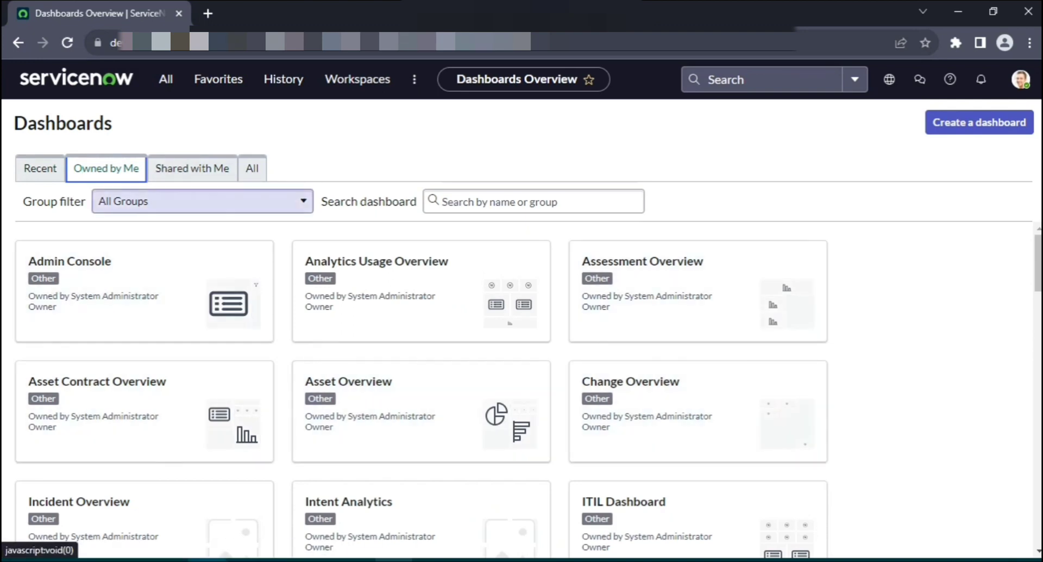
pyautogui.click(191, 168)
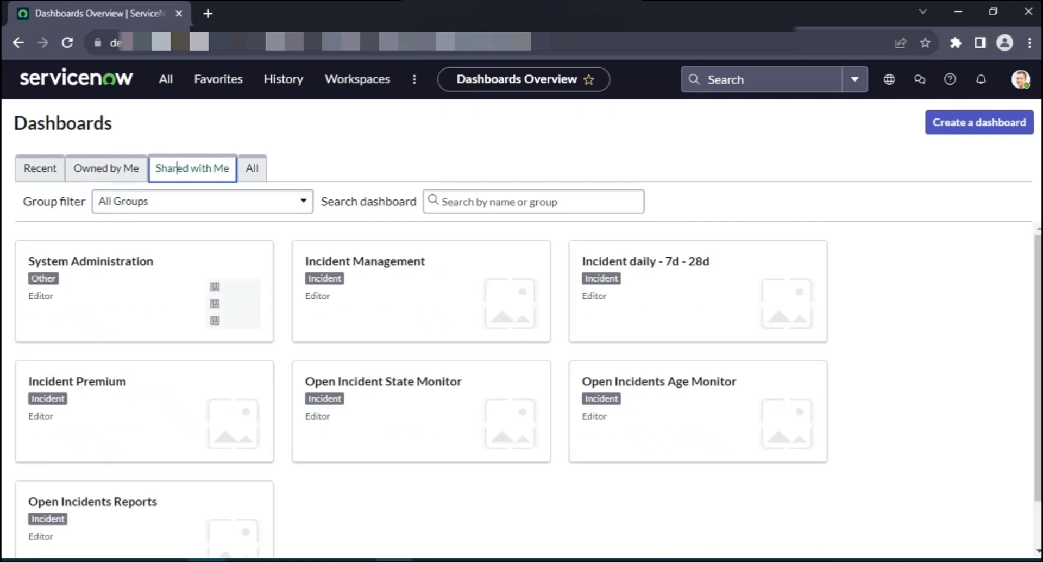
pyautogui.scroll(-3)
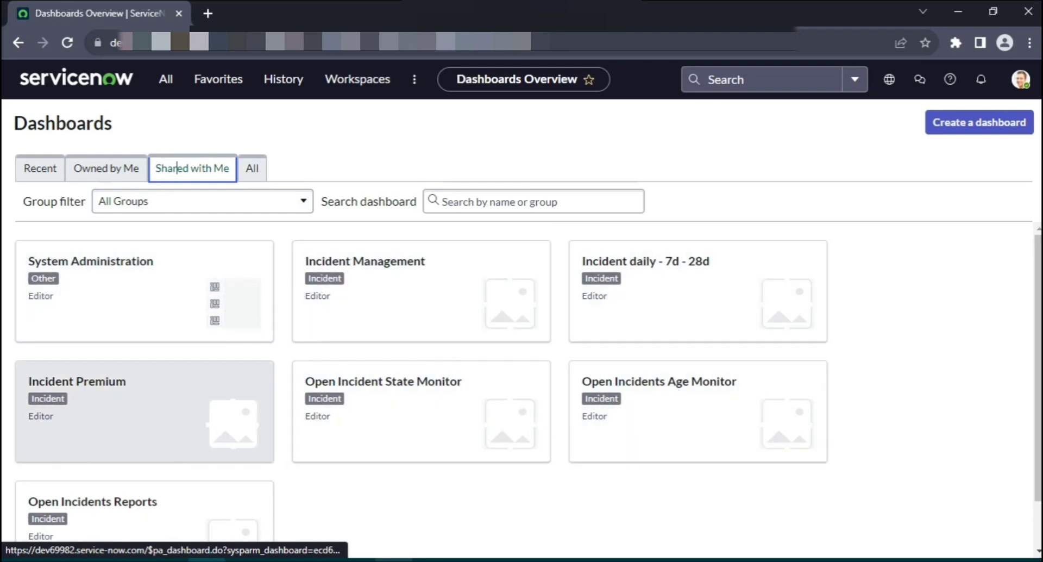
pyautogui.click(252, 169)
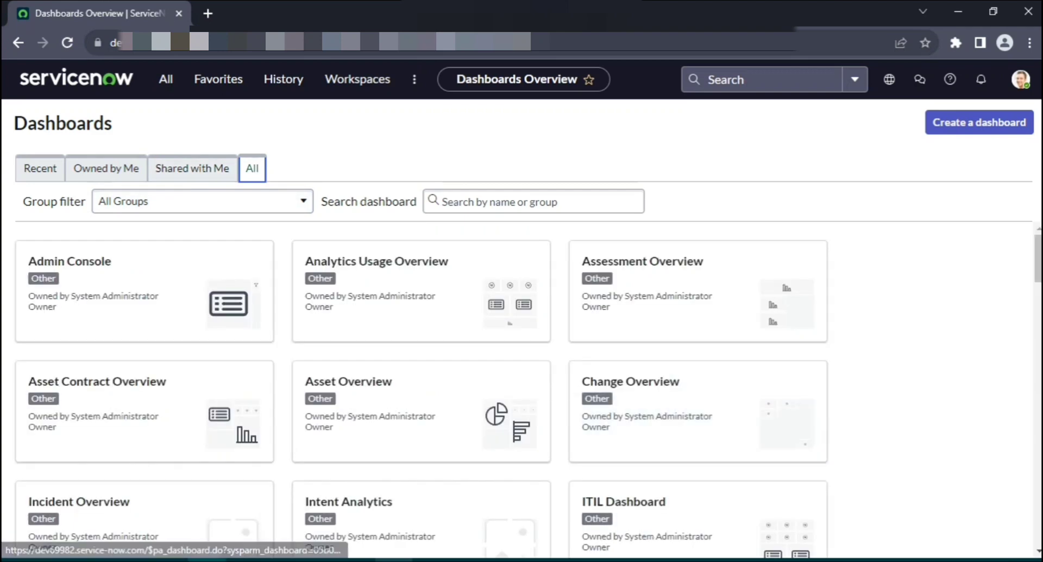
pyautogui.scroll(-3)
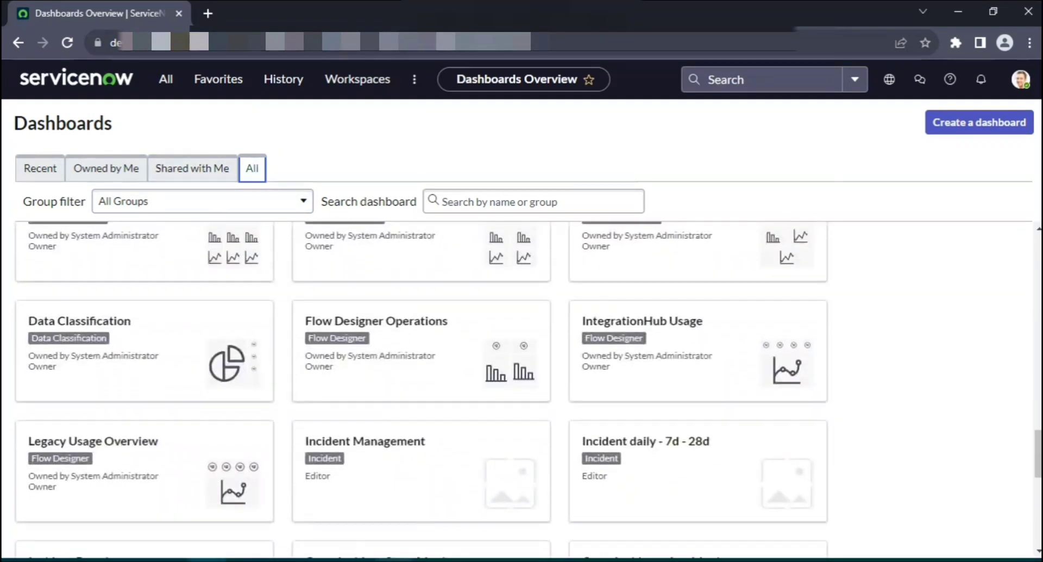
pyautogui.scroll(-3)
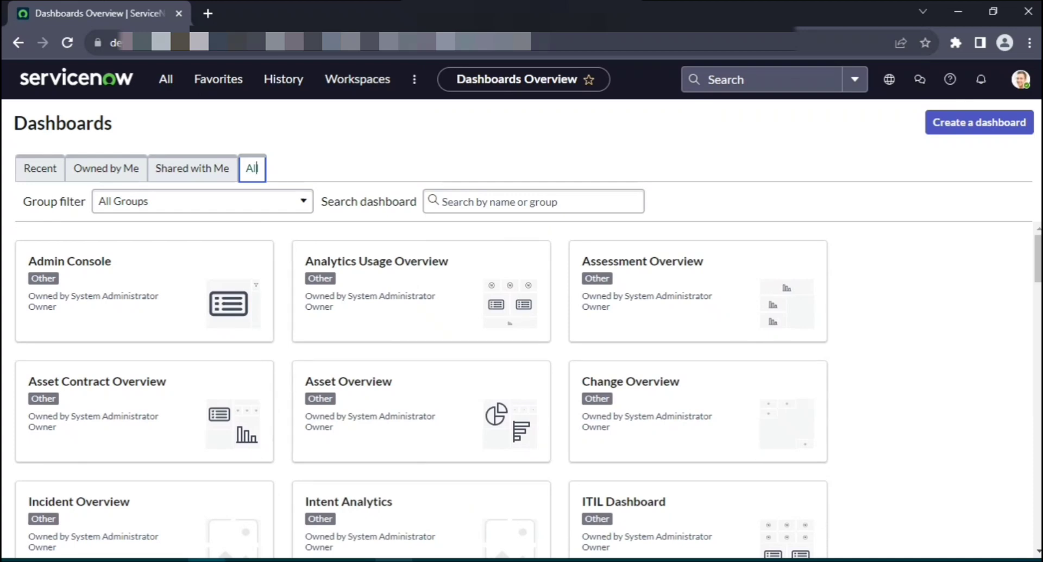
pyautogui.moveTo(698, 291)
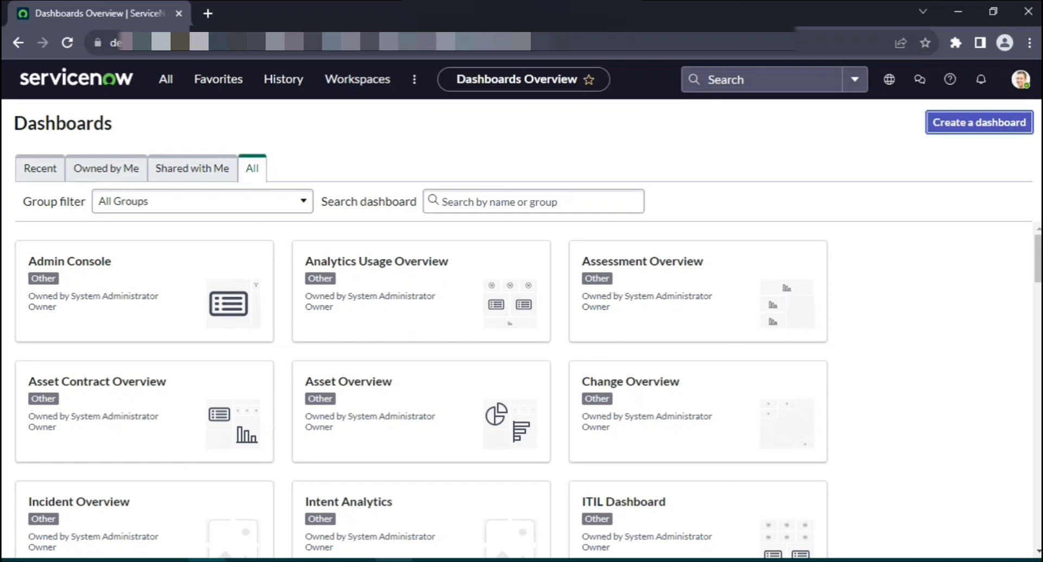
# Step: Create a new dashboard and name it dashboard_inc_crq, correcting the typed '_incident' suffix
pyautogui.click(978, 122)
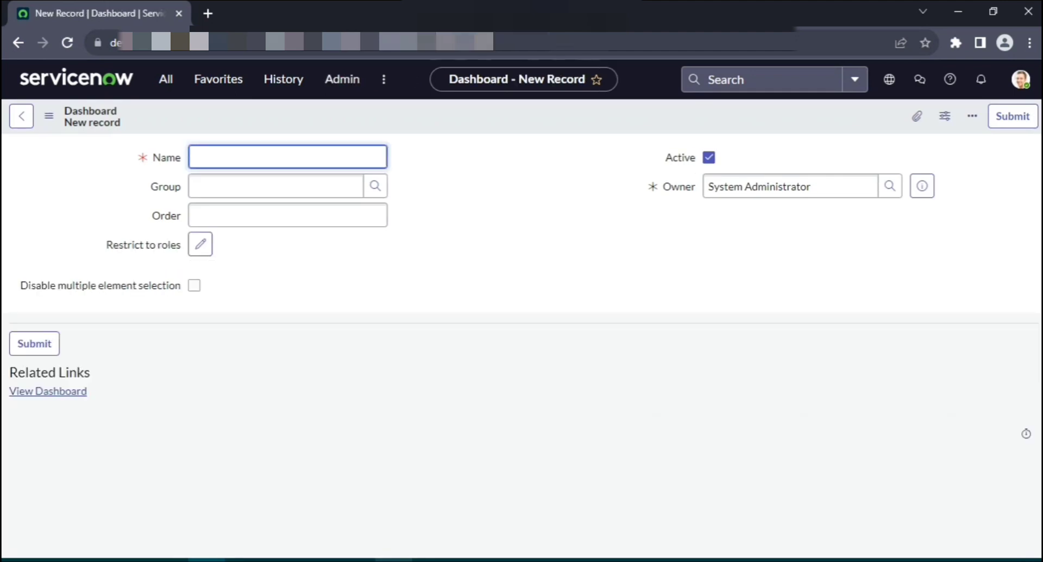
pyautogui.write('dash')
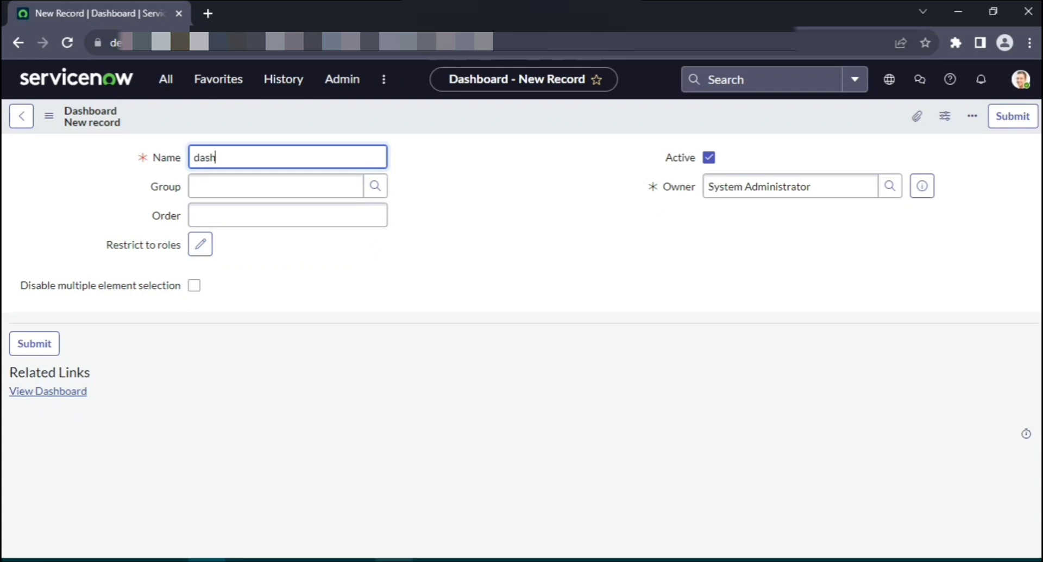
pyautogui.write('board')
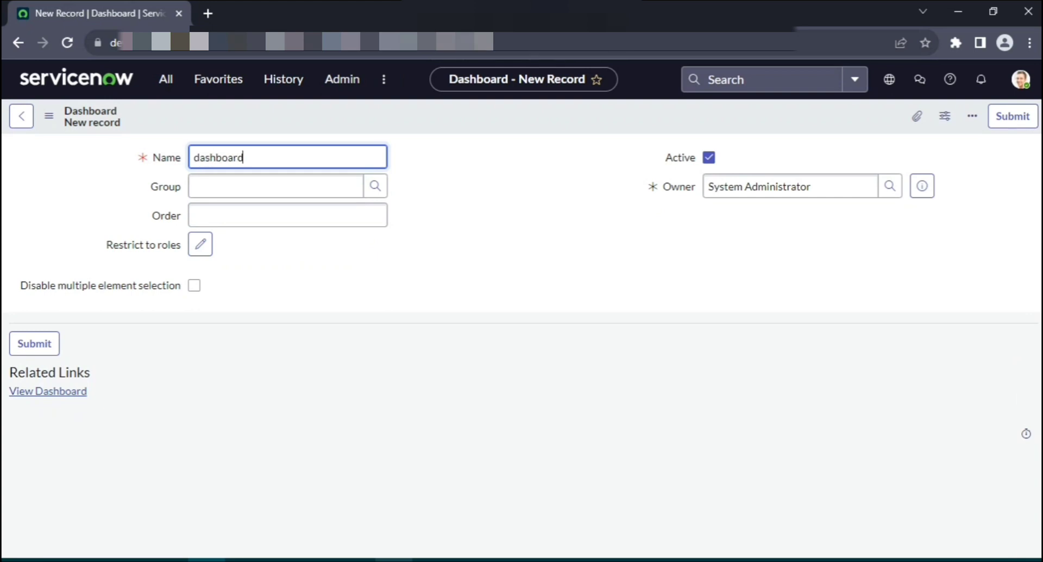
pyautogui.write('_incident_ch')
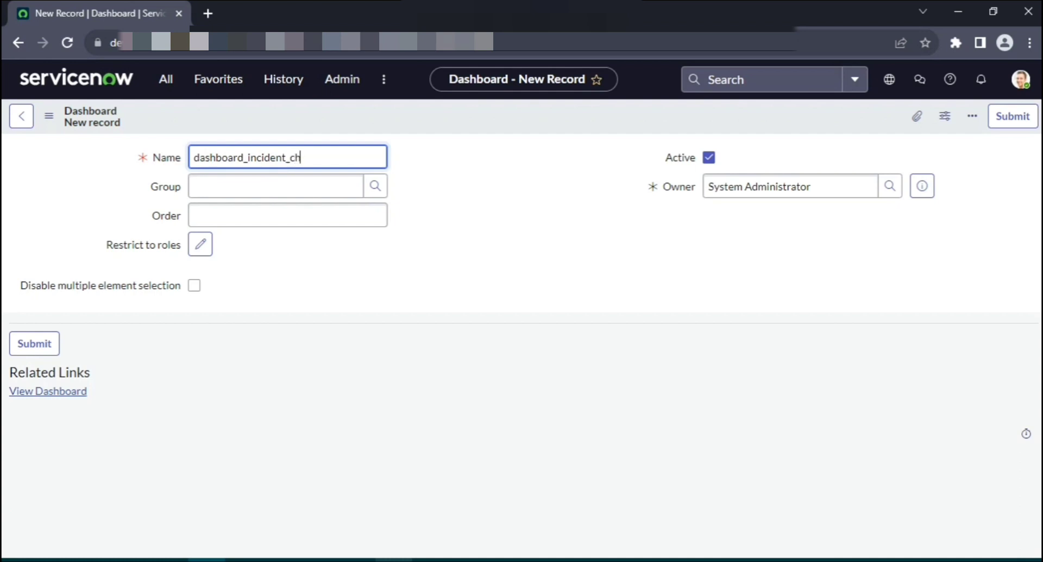
pyautogui.press('Backspace')
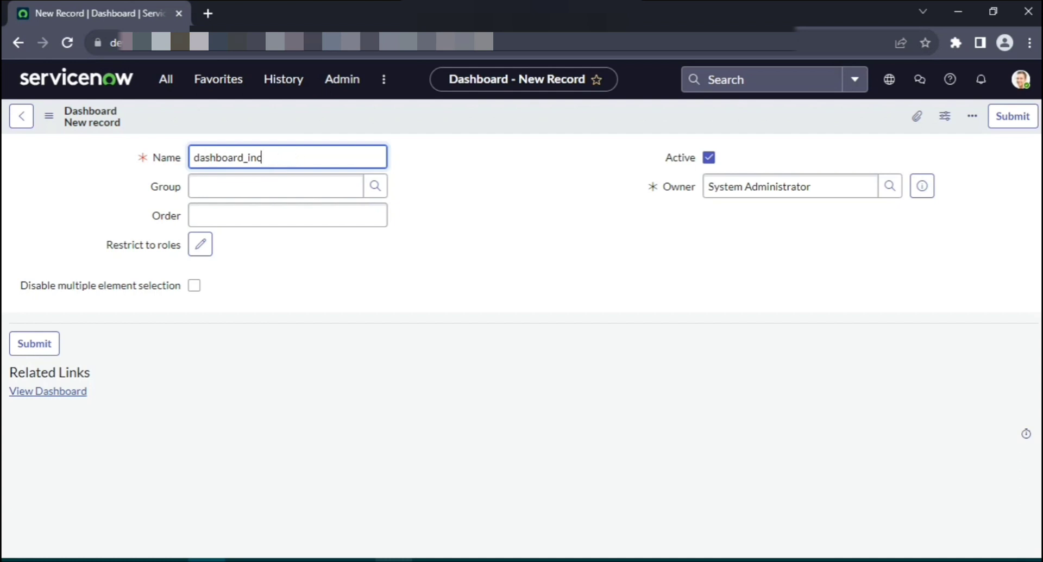
pyautogui.write('_crd')
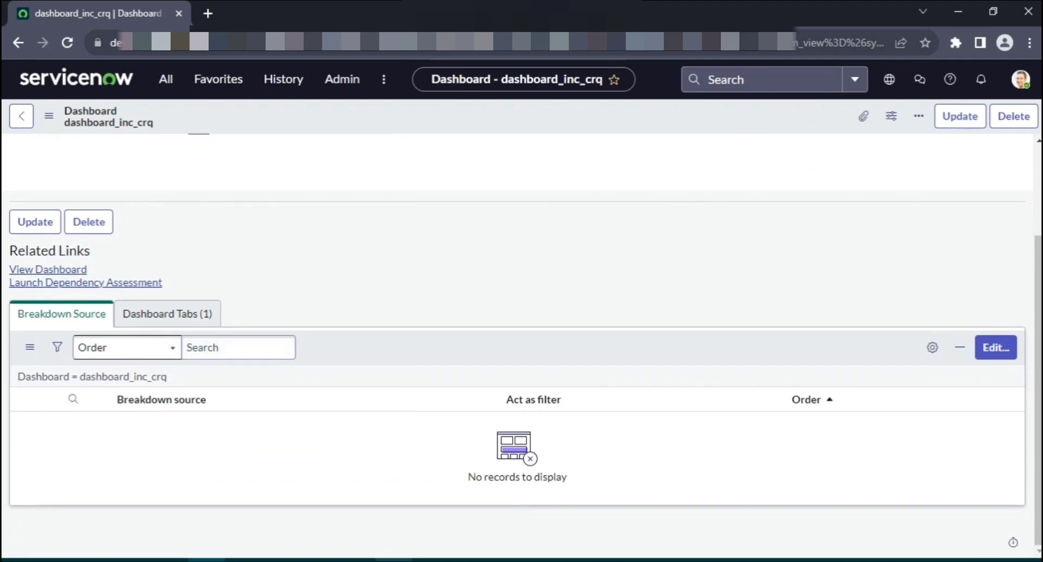
# Step: Submit the dashboard record and review its default tab in the dashboard's Tabs list
pyautogui.click(1021, 79)
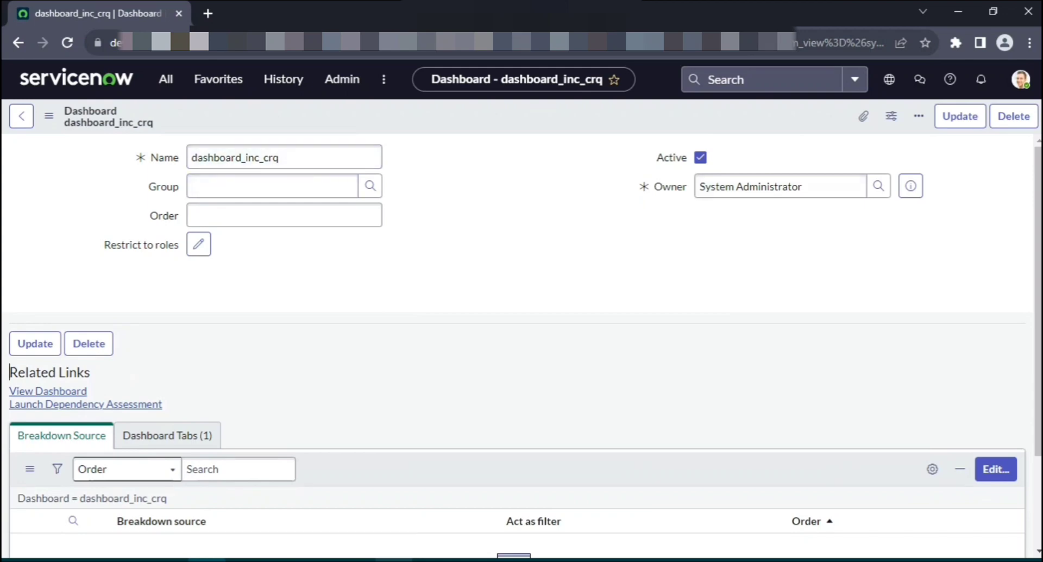
pyautogui.click(780, 186)
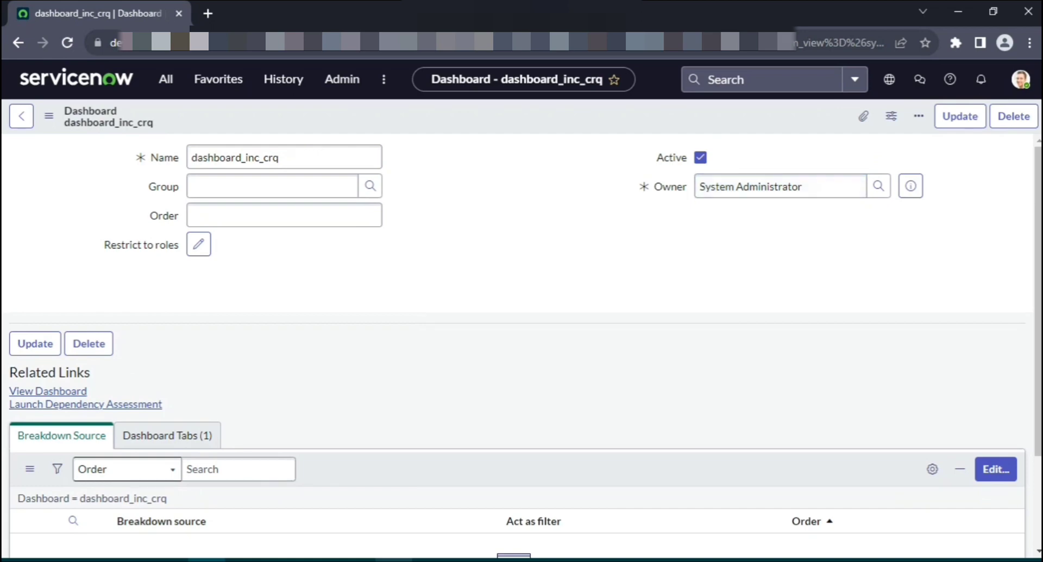
pyautogui.click(166, 435)
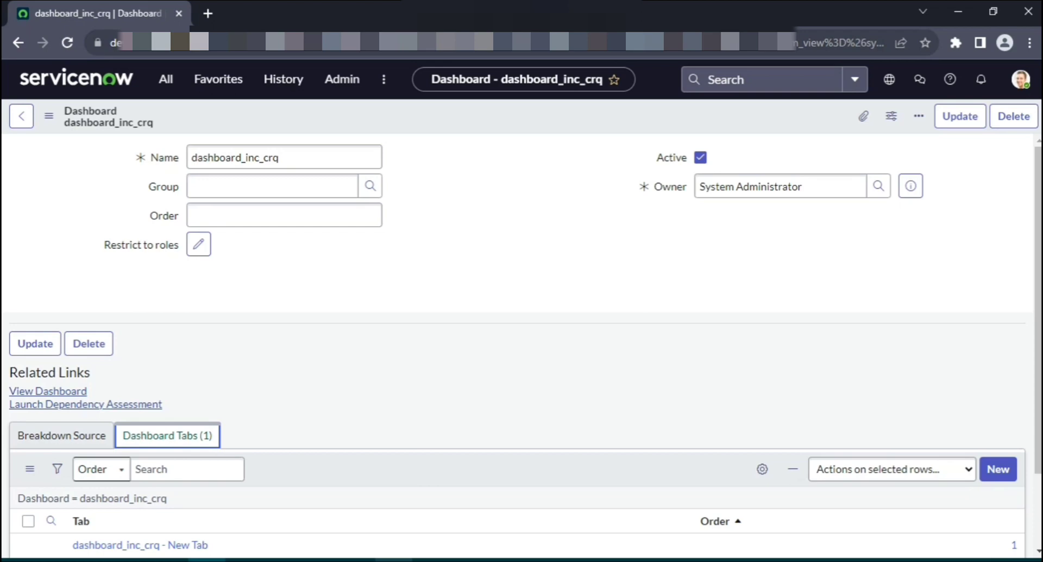
pyautogui.scroll(-3)
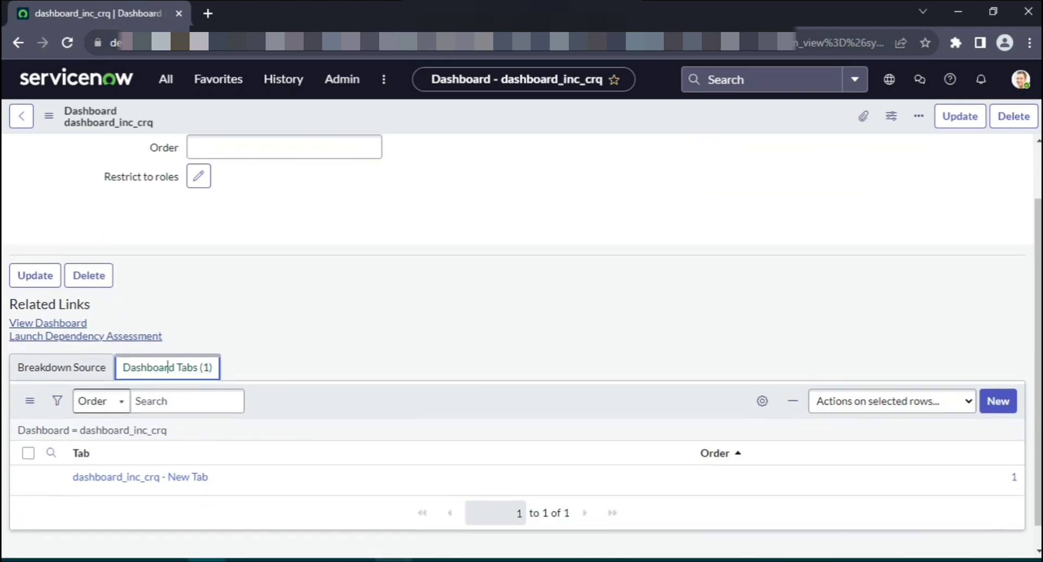
pyautogui.scroll(-3)
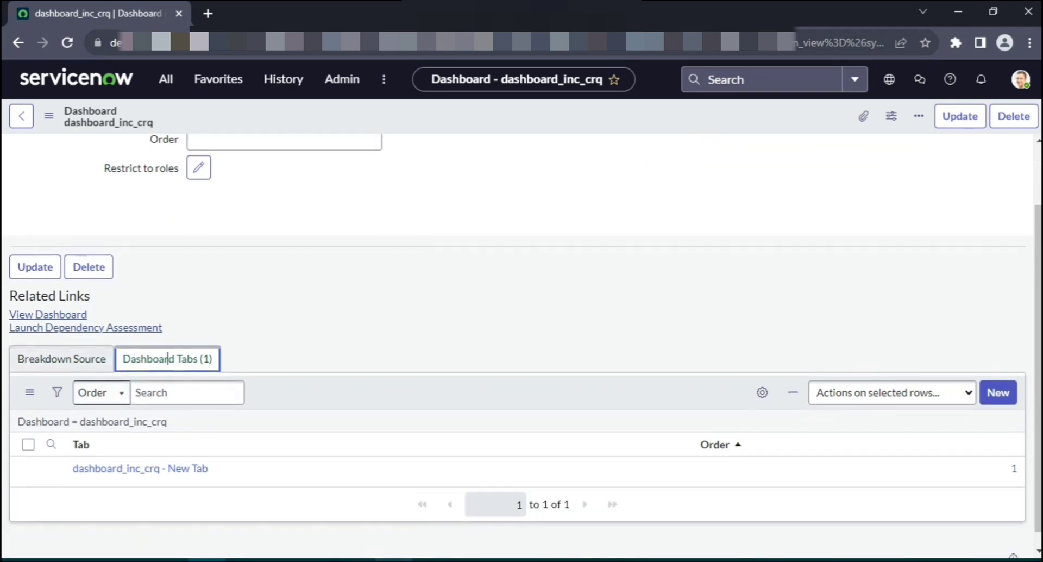
pyautogui.click(61, 359)
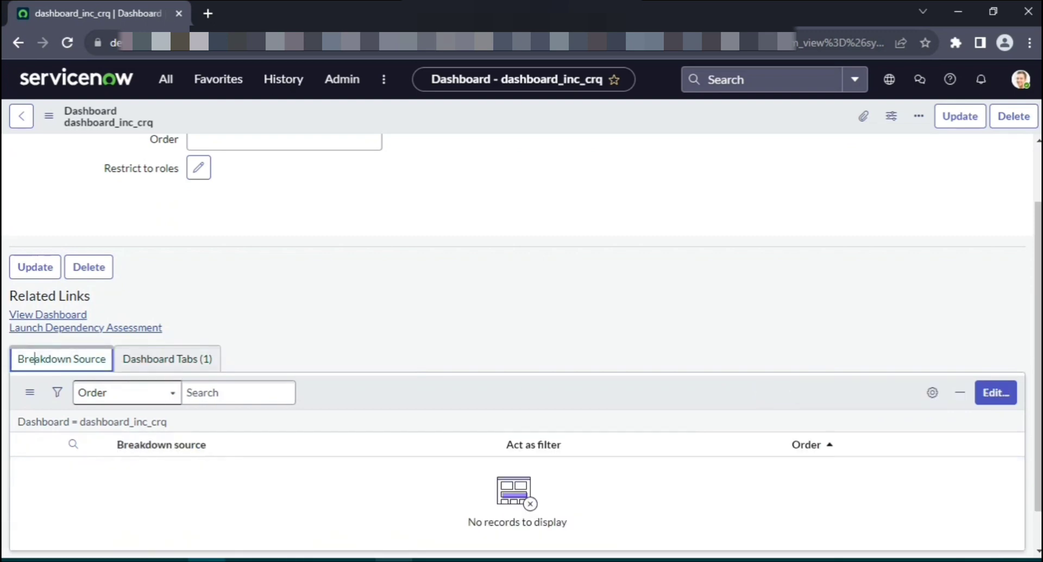
pyautogui.click(167, 359)
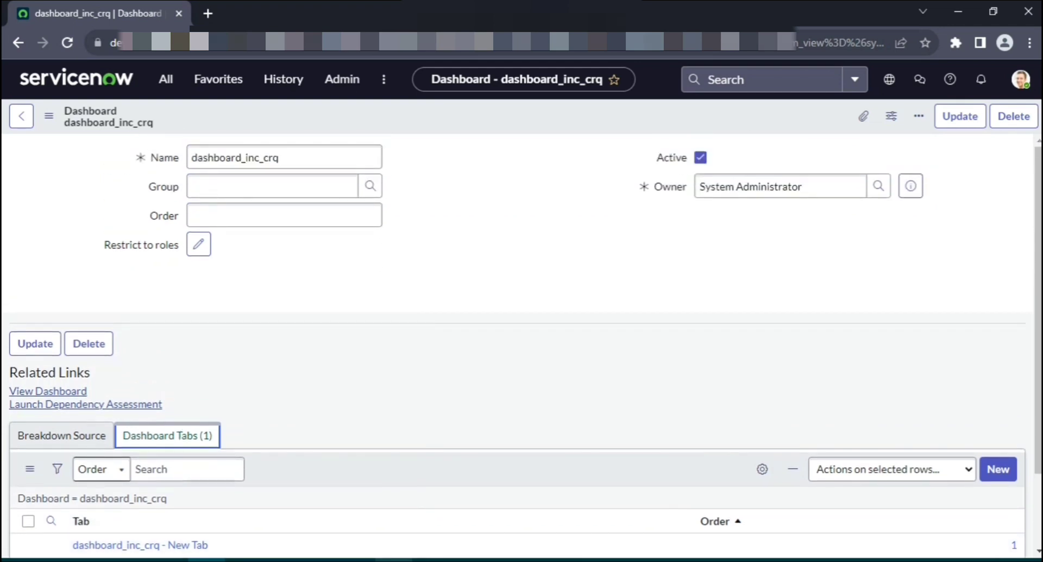
# Step: Return to the Dashboards Overview so dashboard_inc_crq appears among all dashboards
pyautogui.click(272, 186)
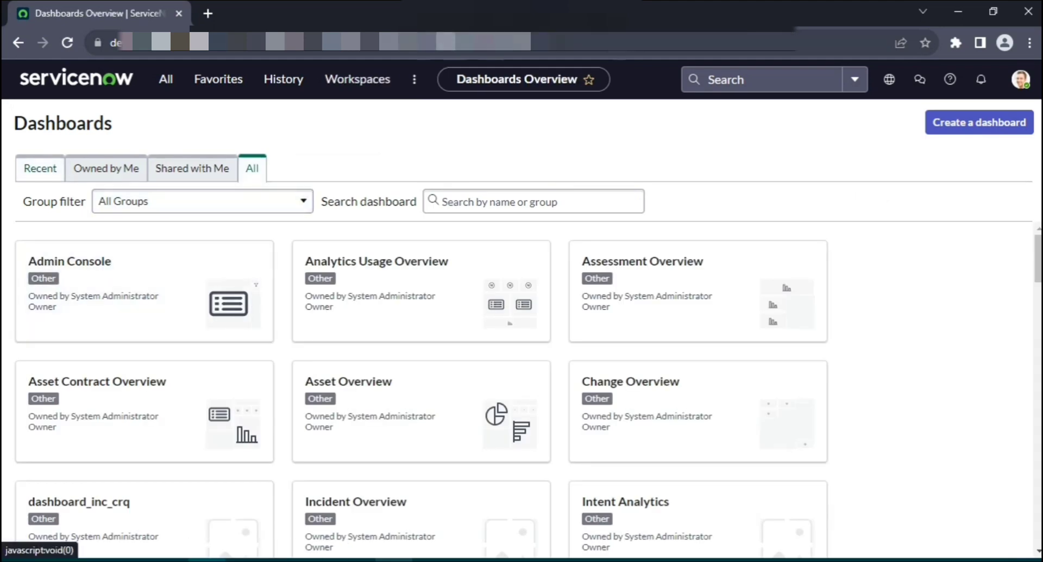
# Step: Filter the All dashboards list with the search text 'dashb' so dashboard_inc_crq comes first
pyautogui.click(39, 169)
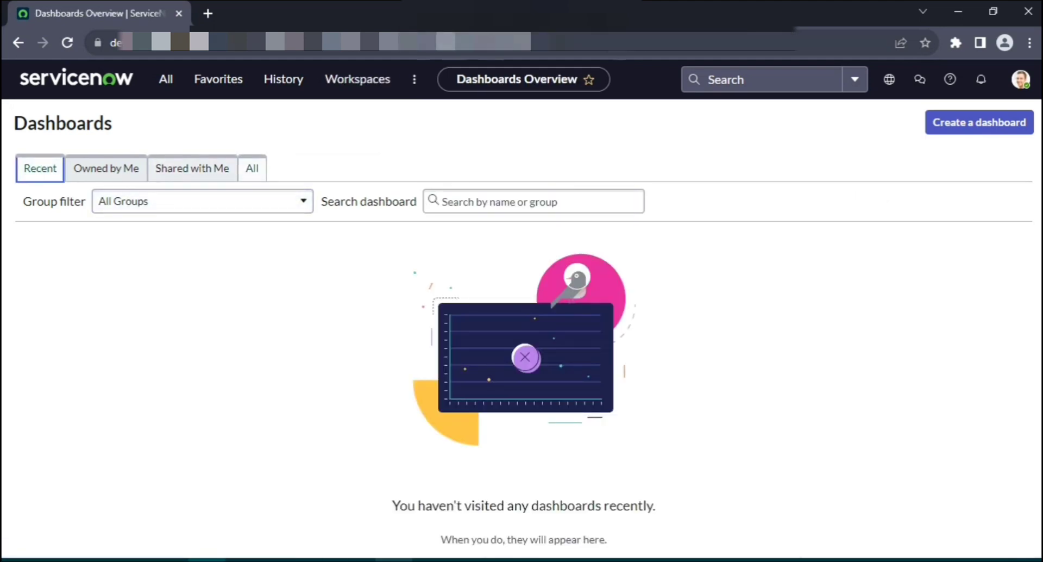
pyautogui.click(251, 169)
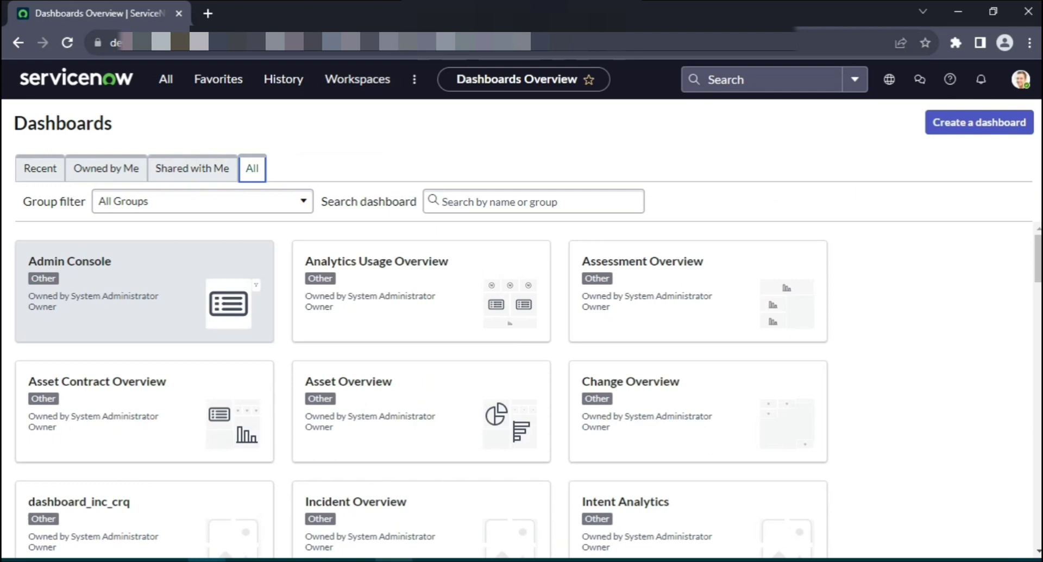
pyautogui.click(532, 201)
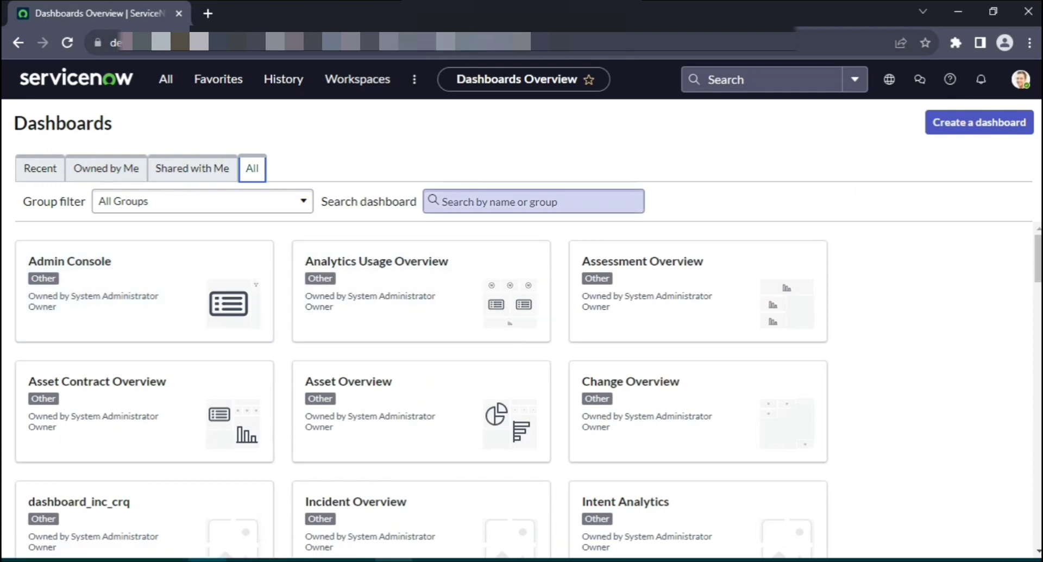
pyautogui.click(533, 201)
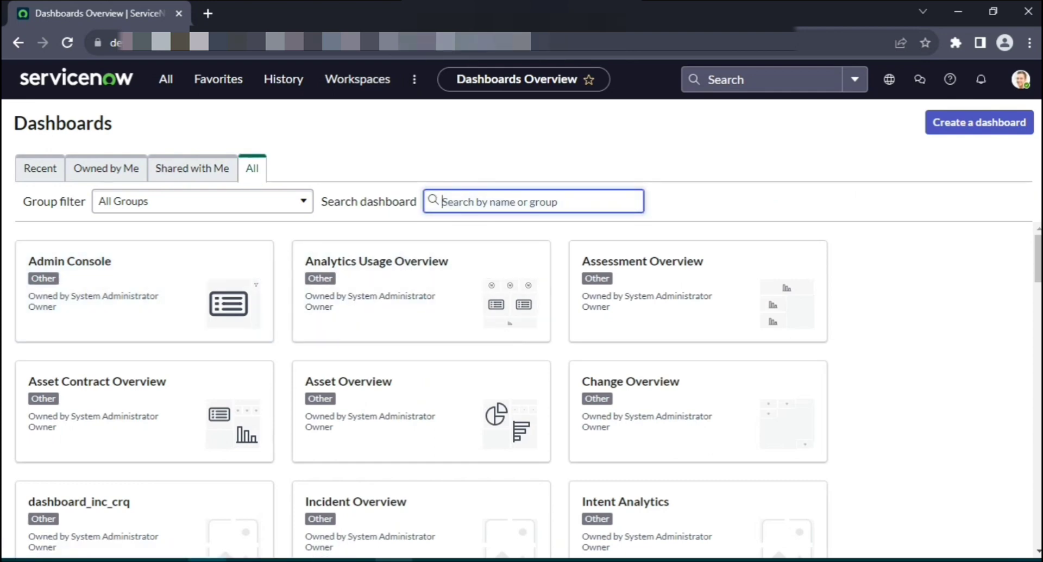
pyautogui.write('dashb')
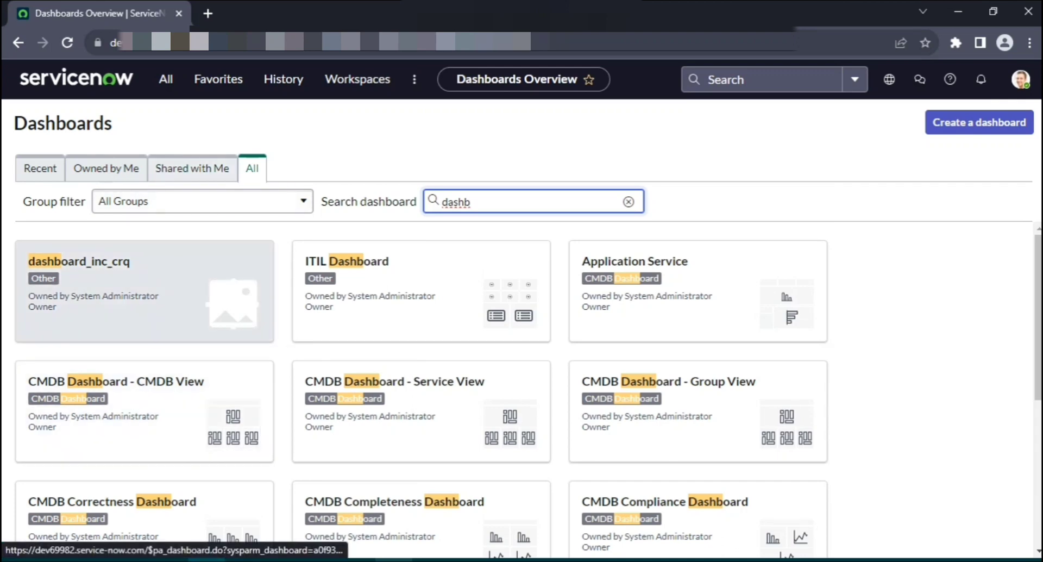
# Step: Open the empty dashboard_inc_crq dashboard and bring up its Add Widgets picker
pyautogui.click(78, 261)
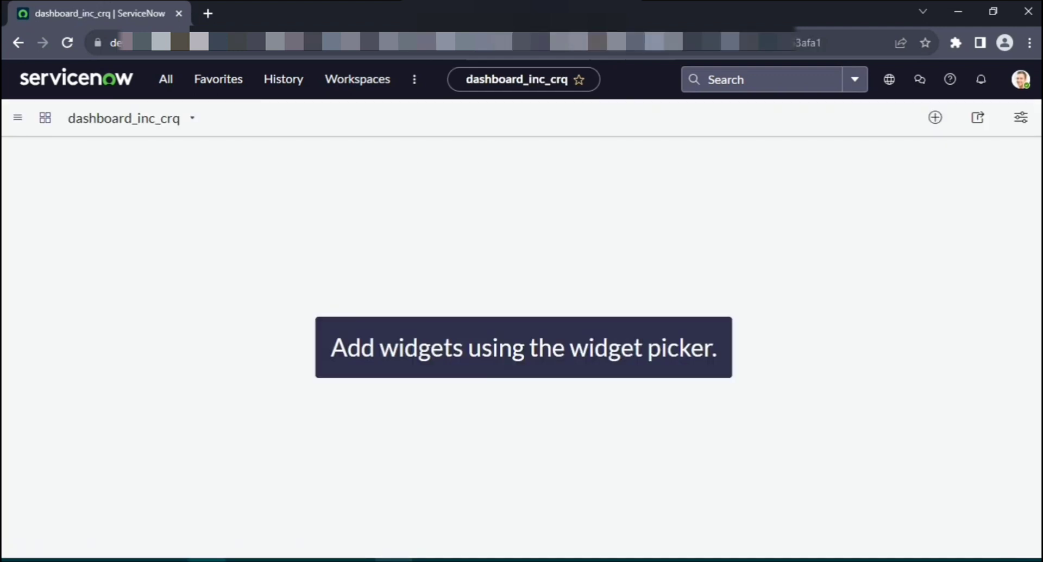
pyautogui.moveTo(1021, 117)
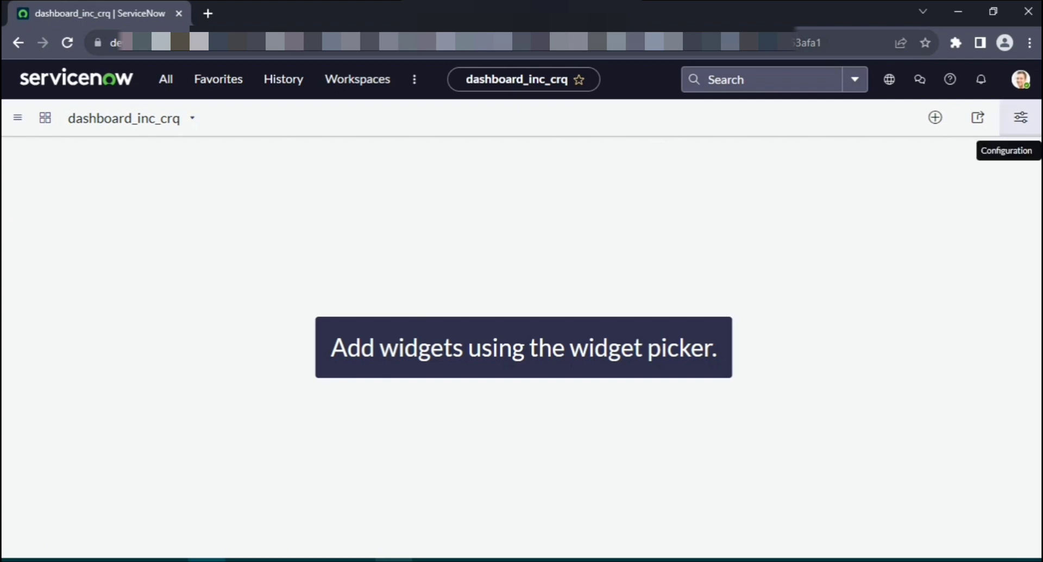
pyautogui.click(935, 117)
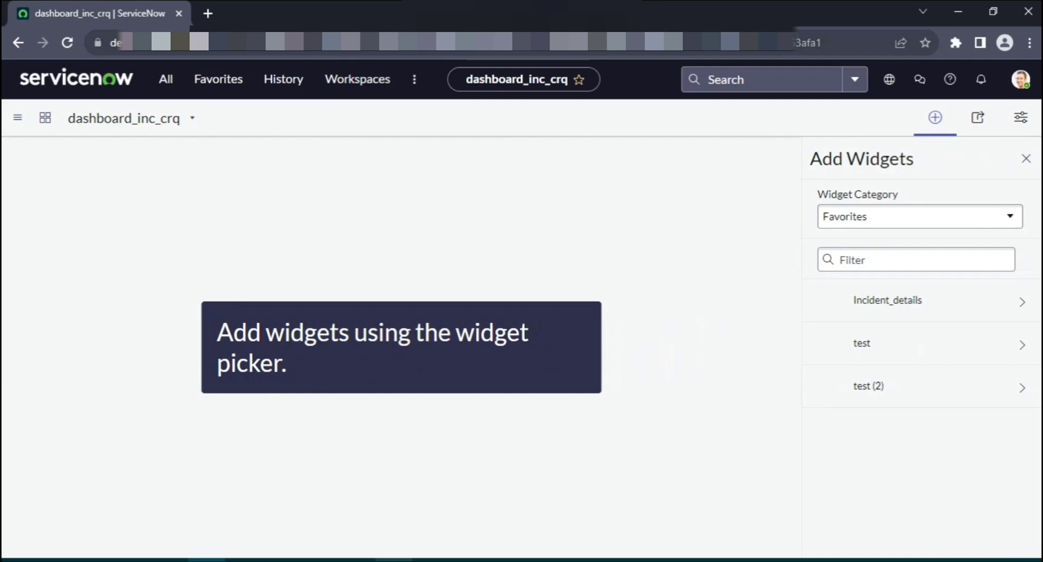
# Step: Add the Incident_details bar chart from Favorites to the dashboard and return to the widget list
pyautogui.click(916, 260)
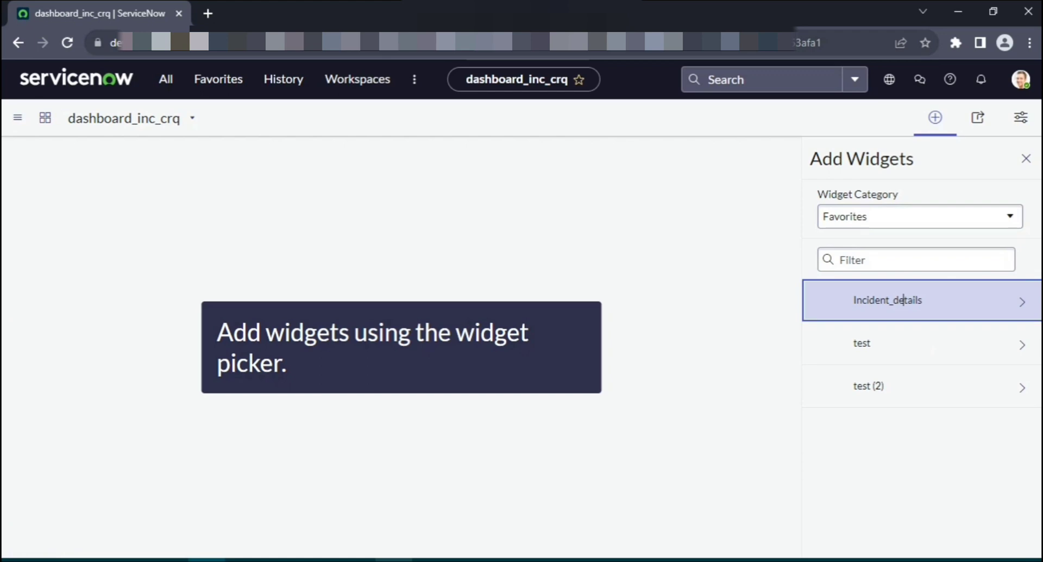
pyautogui.click(887, 300)
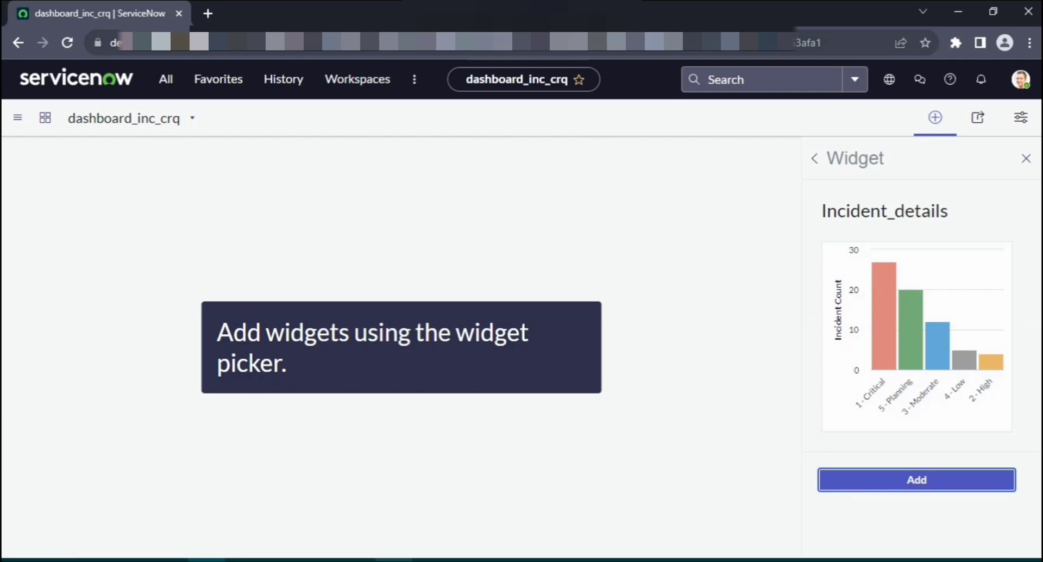
pyautogui.click(916, 479)
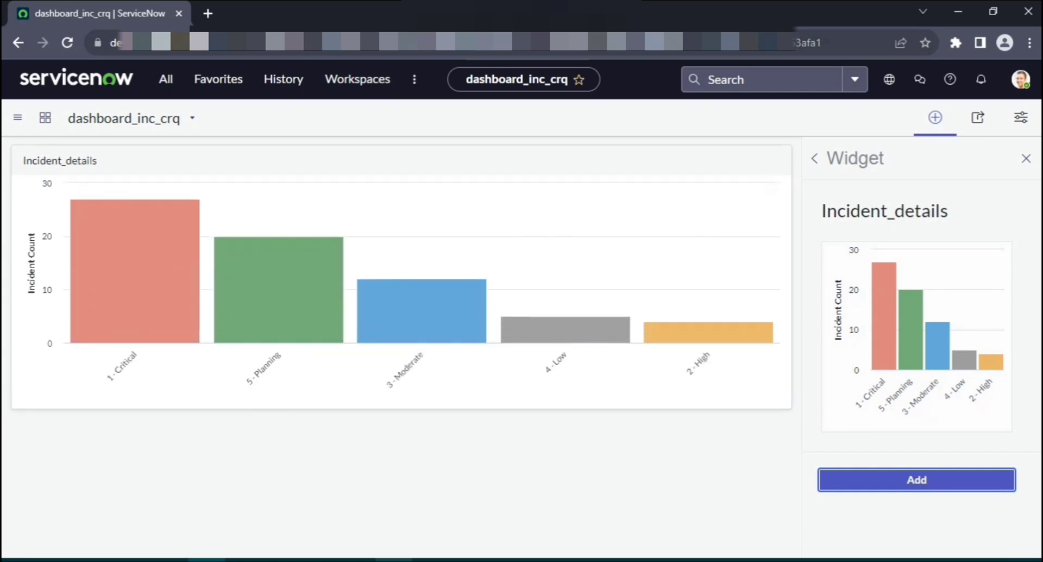
pyautogui.moveTo(813, 159)
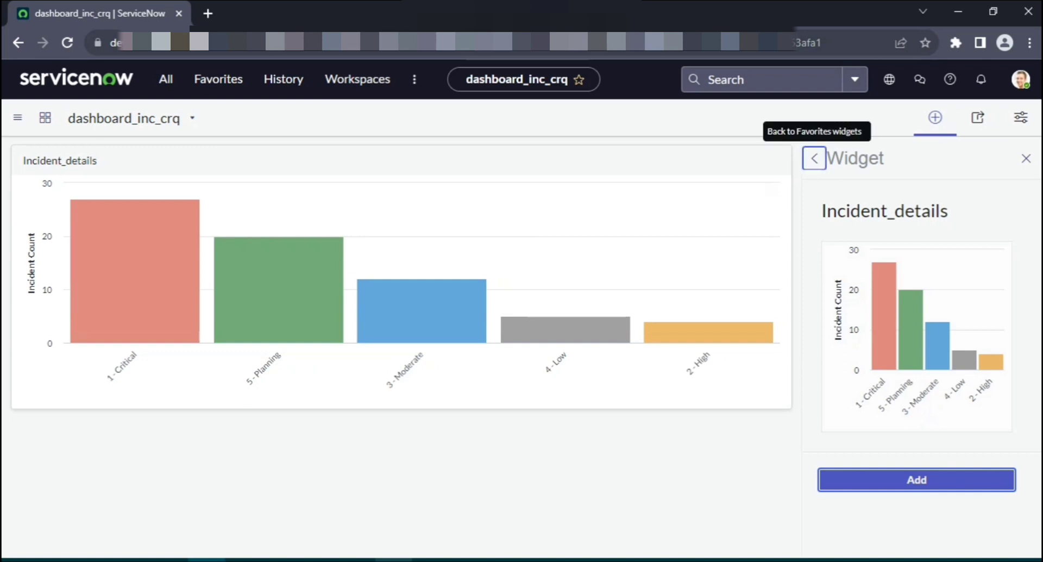
pyautogui.click(813, 159)
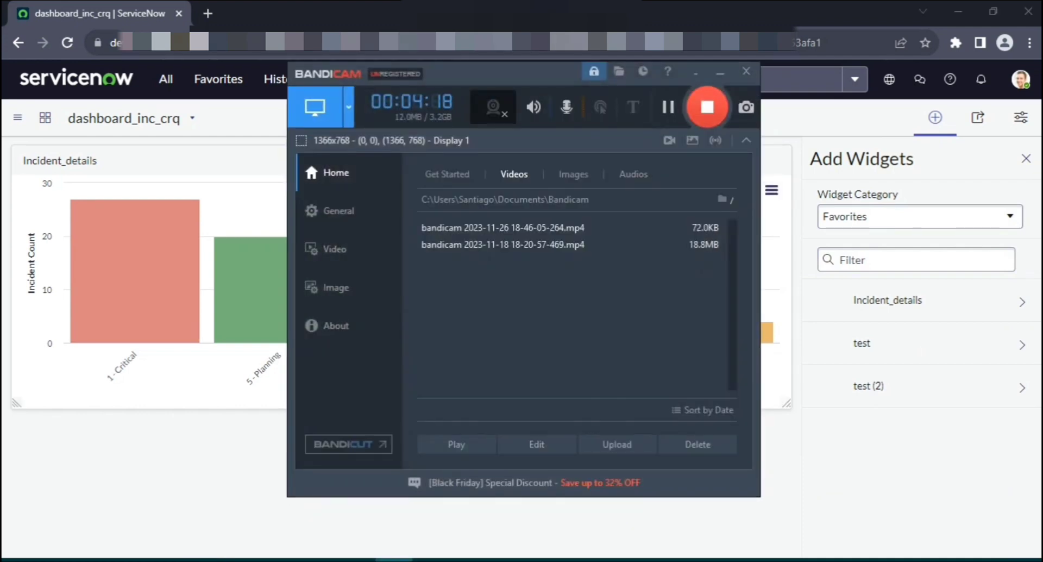
pyautogui.click(746, 72)
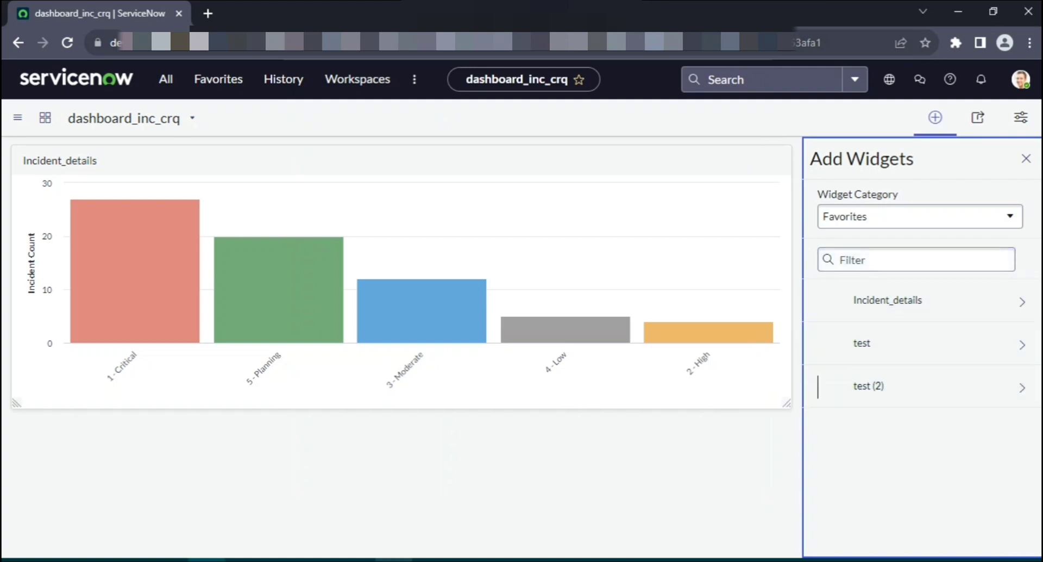
pyautogui.moveTo(708, 329)
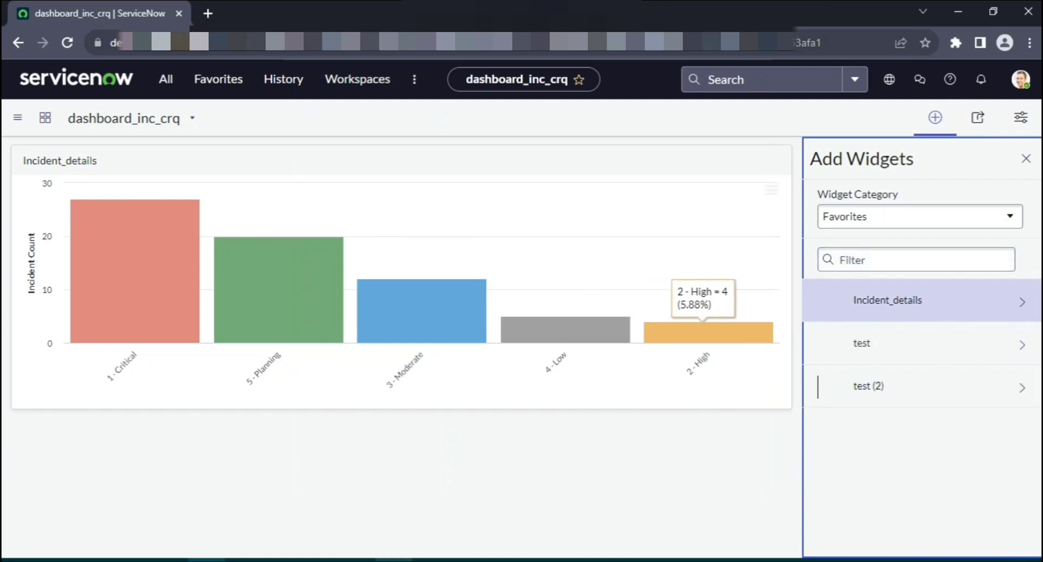
# Step: Add the change_request_details chart from the Reports category above the incident chart and close the picker
pyautogui.click(920, 216)
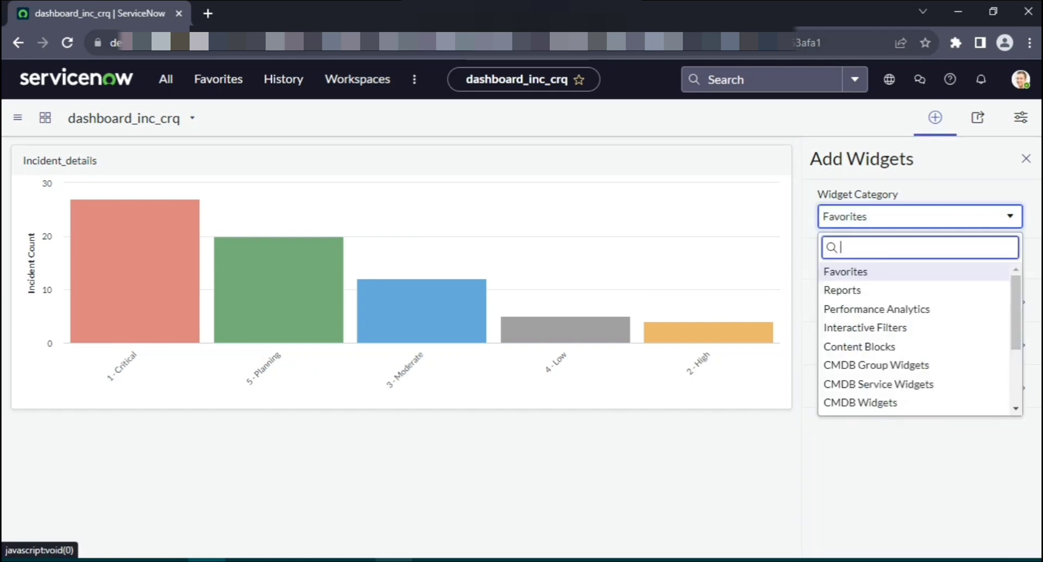
pyautogui.click(842, 289)
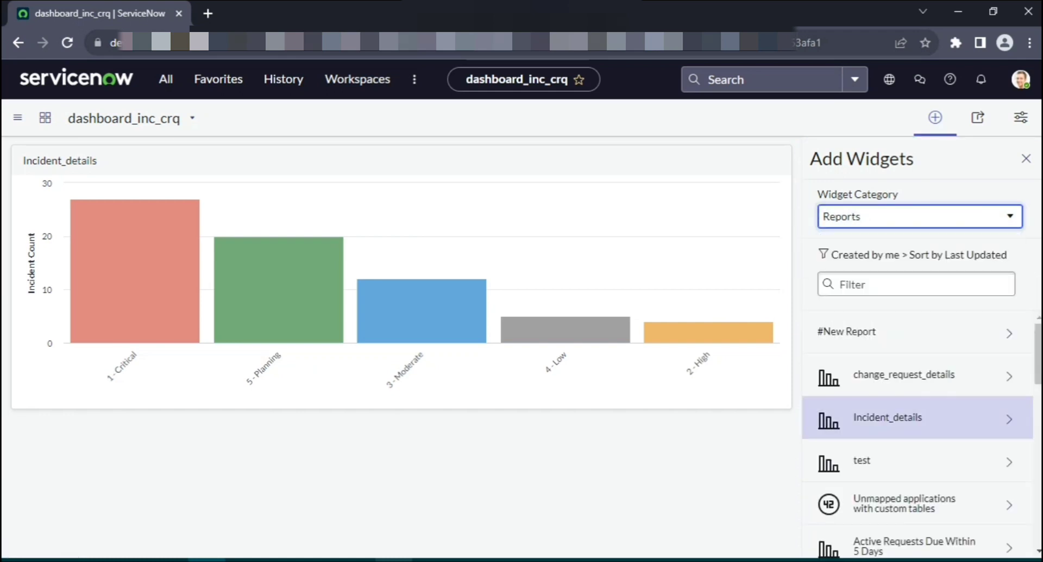
pyautogui.moveTo(903, 373)
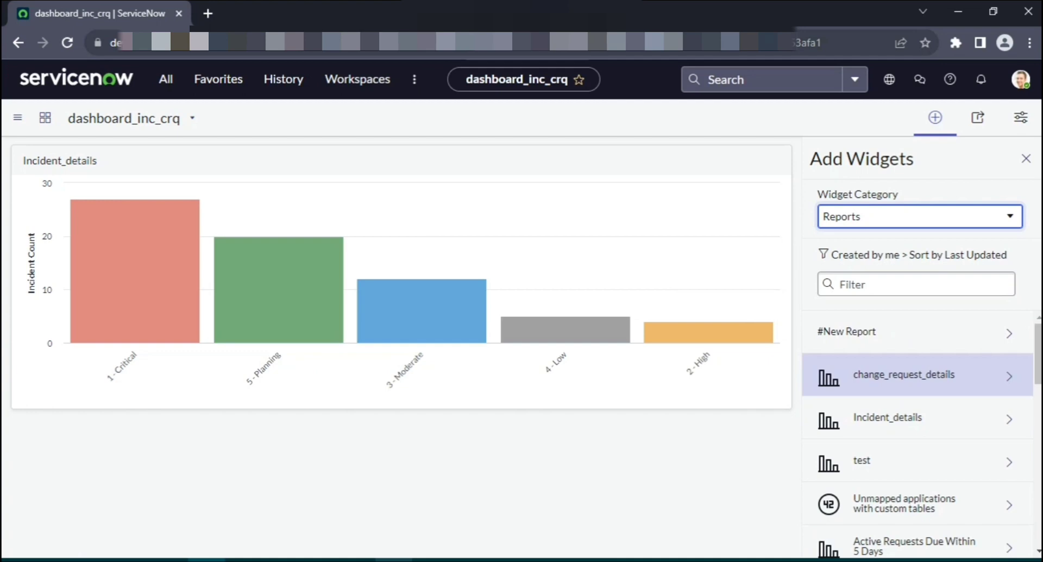
pyautogui.click(903, 374)
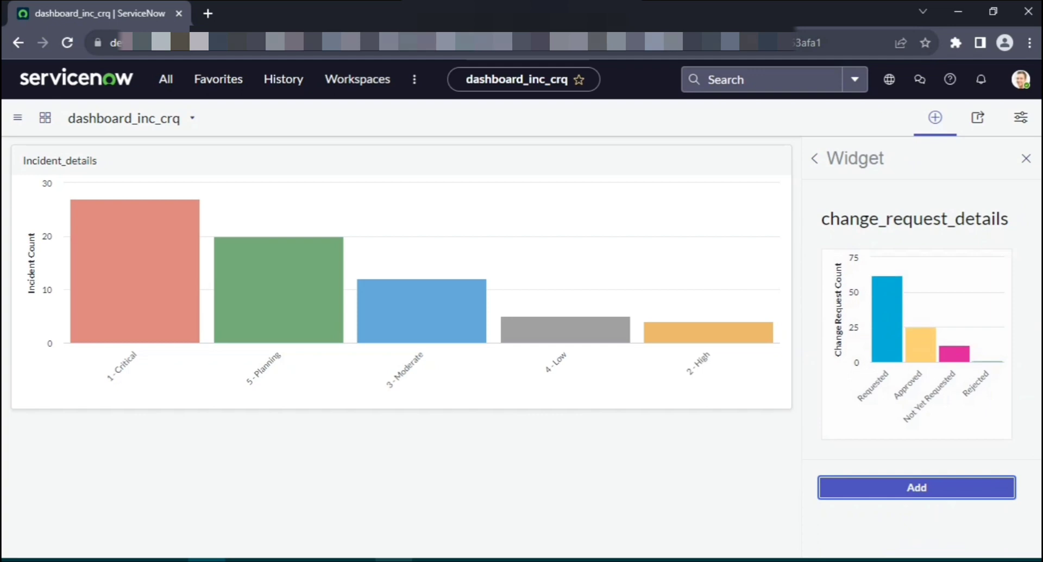
pyautogui.click(915, 487)
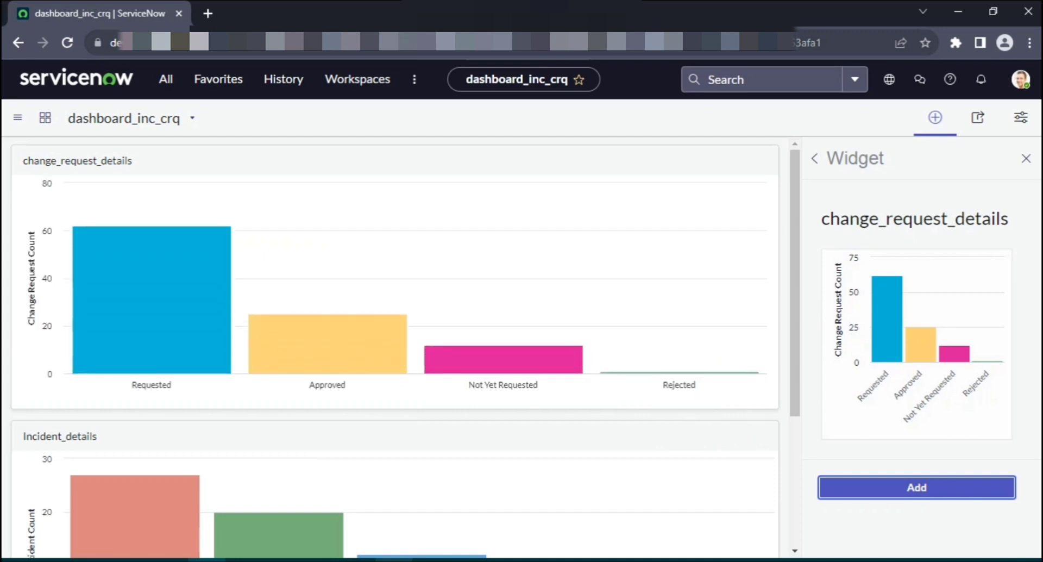
pyautogui.moveTo(327, 339)
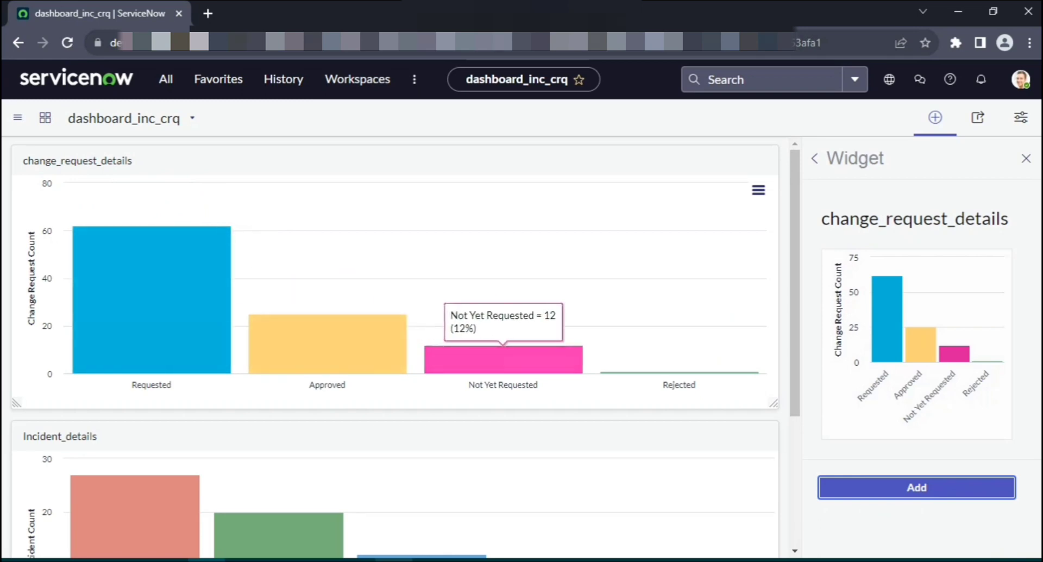
pyautogui.moveTo(151, 300)
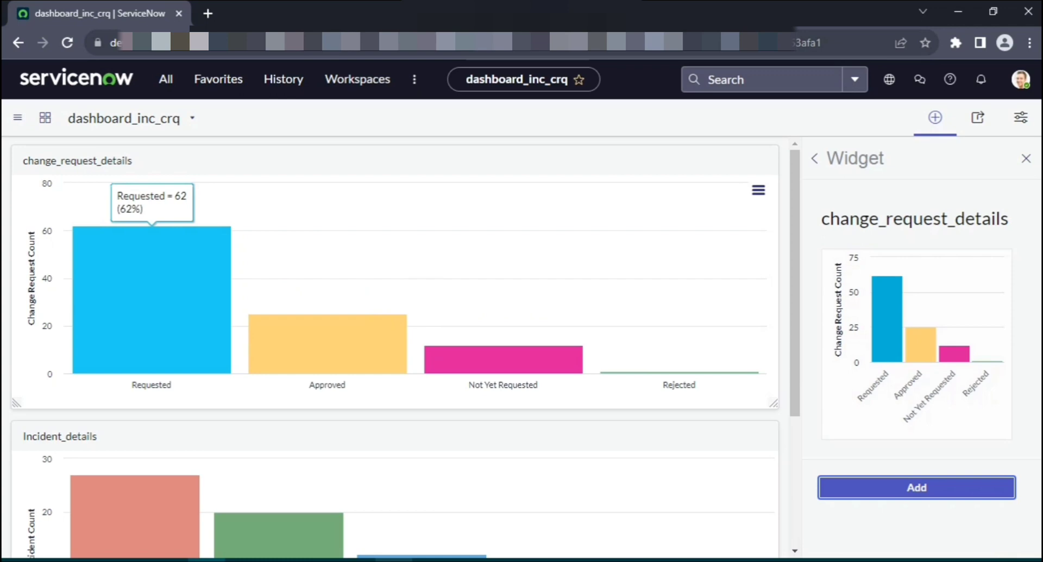
pyautogui.moveTo(503, 357)
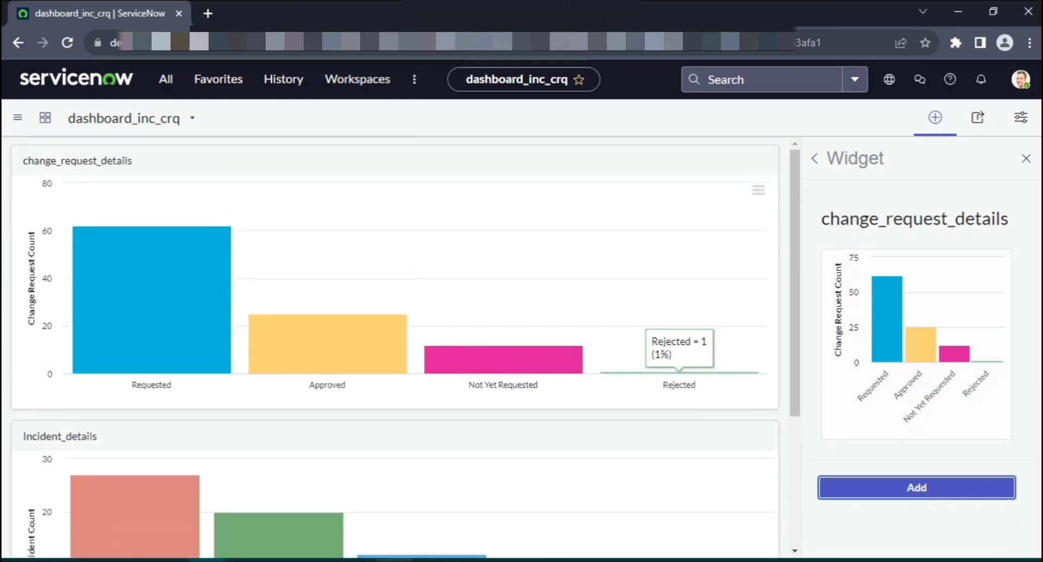
pyautogui.click(1027, 159)
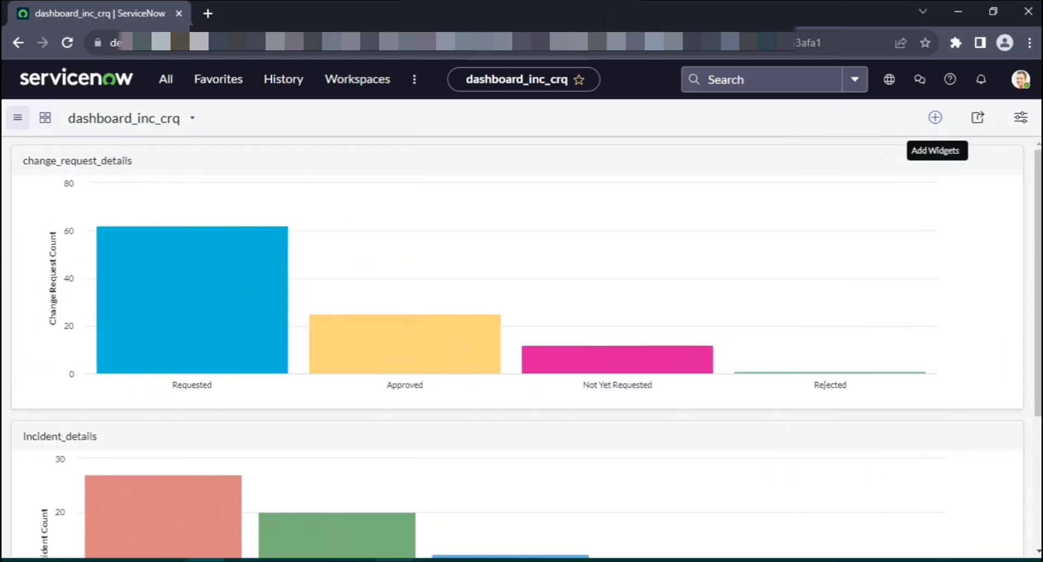
# Step: Create a second tab, New Tab 2, from the dashboard menu and list the Reports widgets for it
pyautogui.click(192, 117)
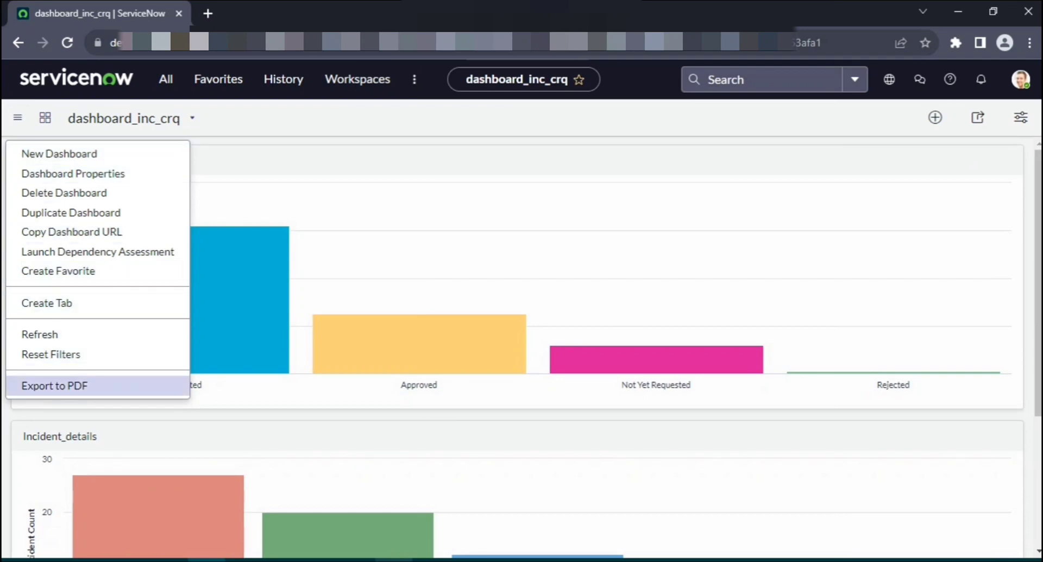
pyautogui.moveTo(54, 386)
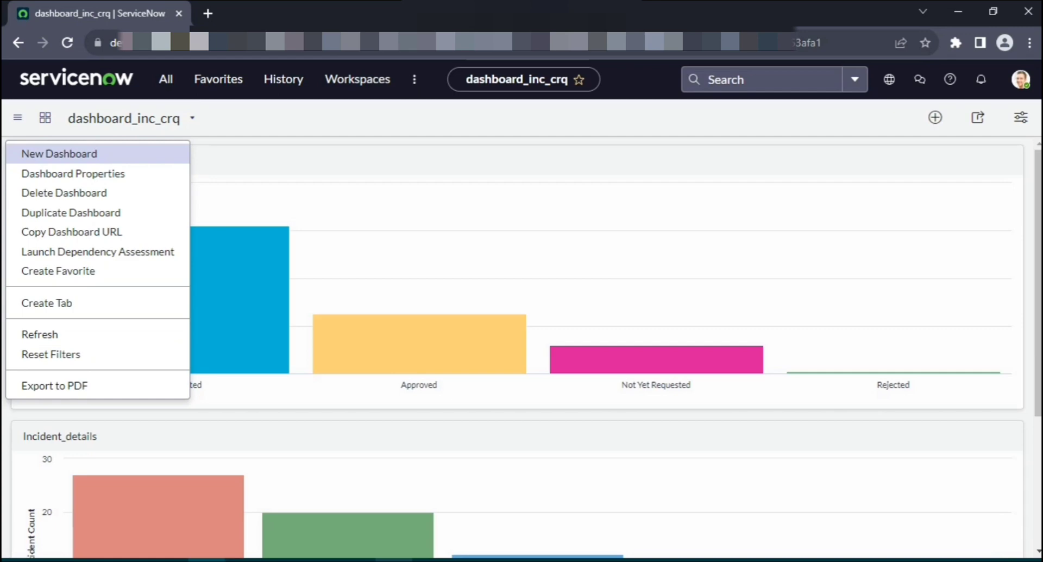
pyautogui.moveTo(46, 303)
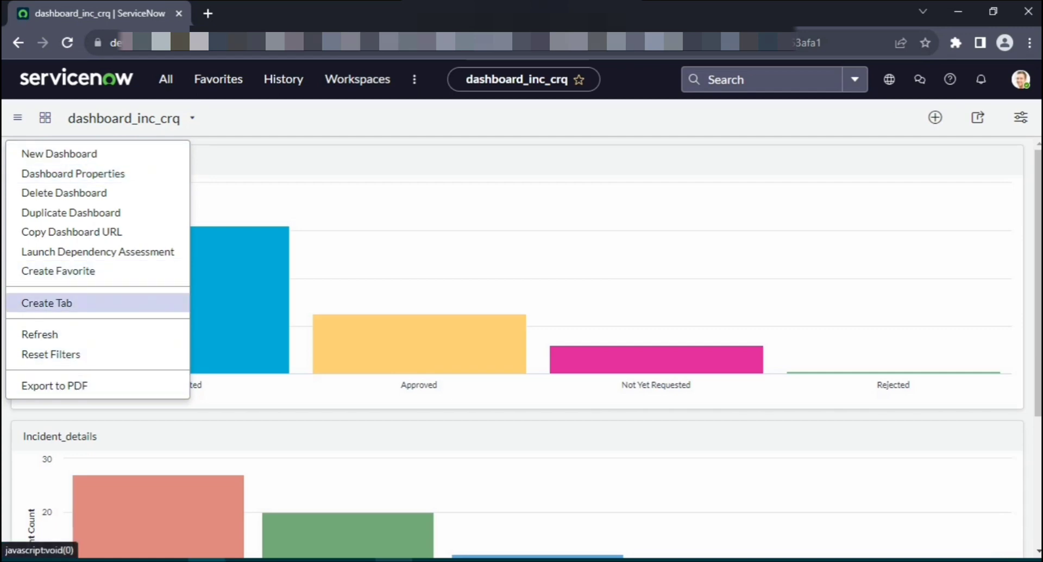
pyautogui.click(47, 302)
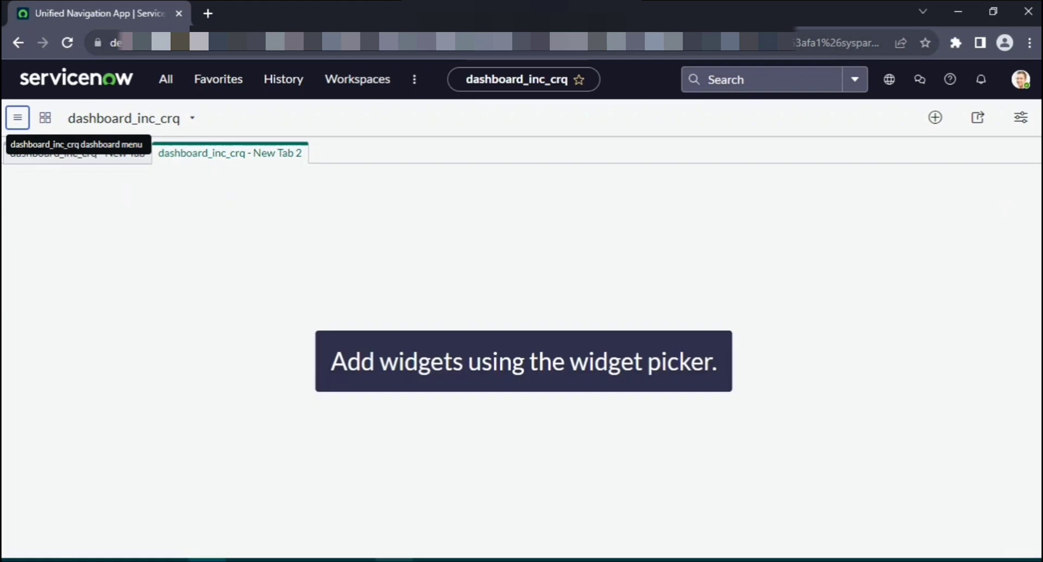
pyautogui.click(935, 118)
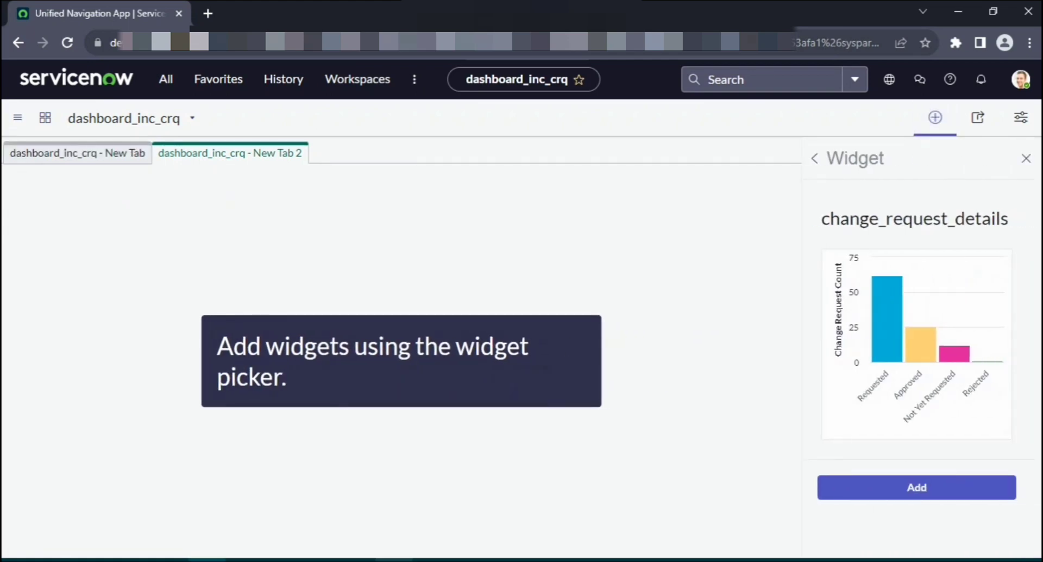
pyautogui.click(813, 158)
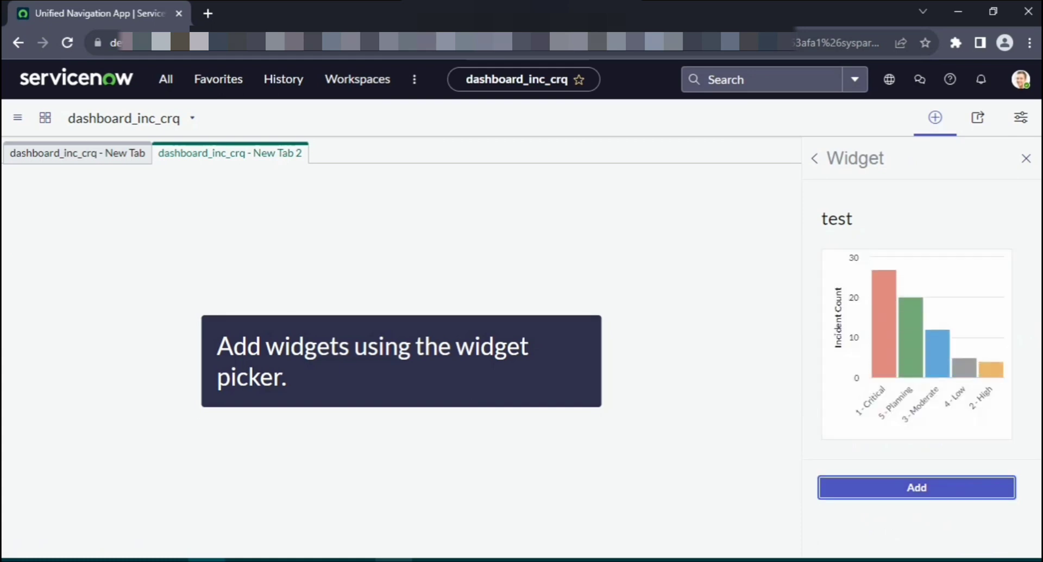
pyautogui.click(813, 159)
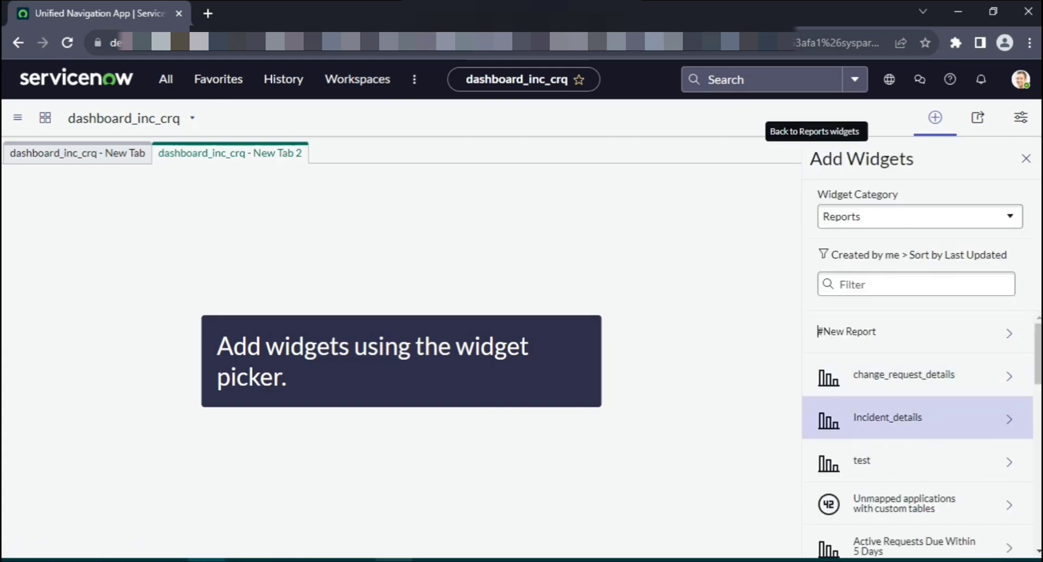
# Step: Add the test incident chart to the second tab
pyautogui.click(862, 460)
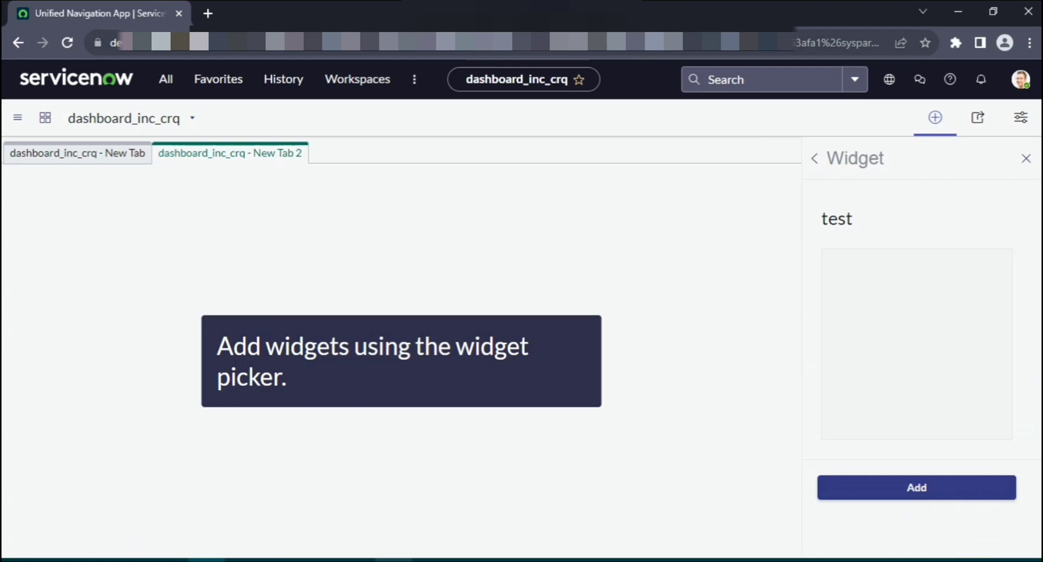
pyautogui.click(916, 487)
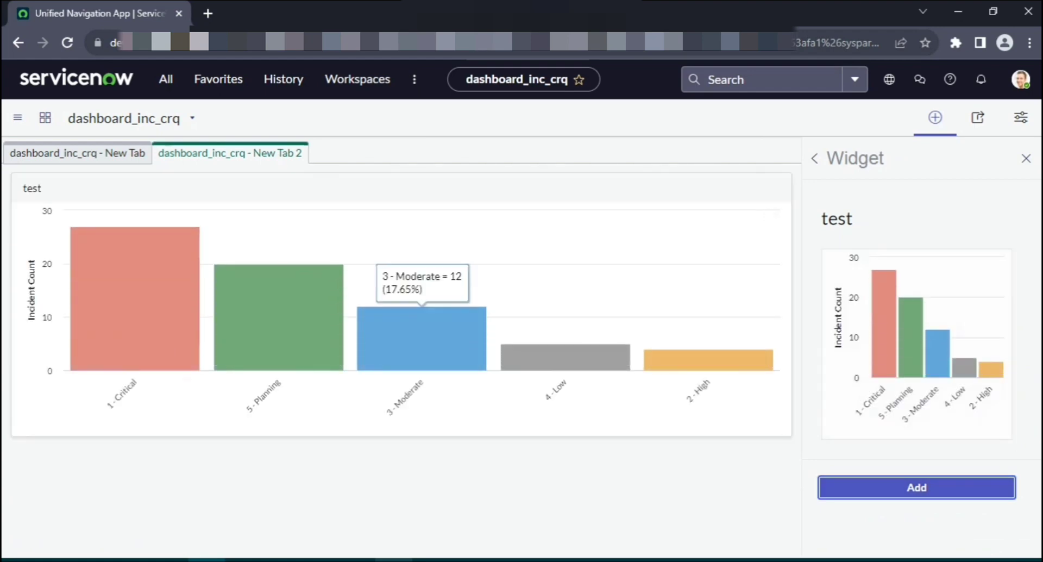
pyautogui.moveTo(229, 153)
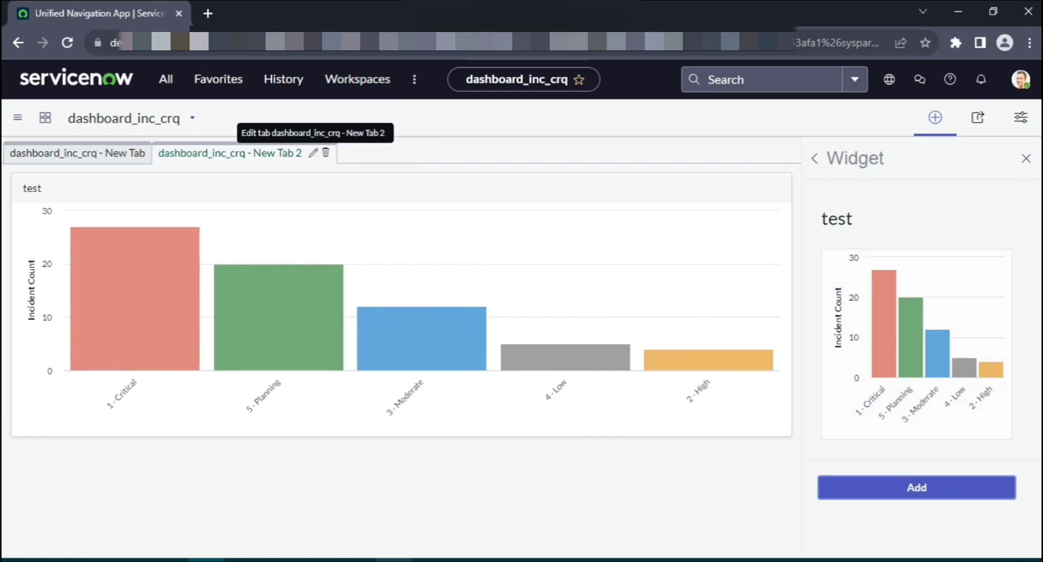
# Step: Rename the second tab to end in incidents, then correct it to dashboard_inc_crq - inc_priority
pyautogui.click(313, 152)
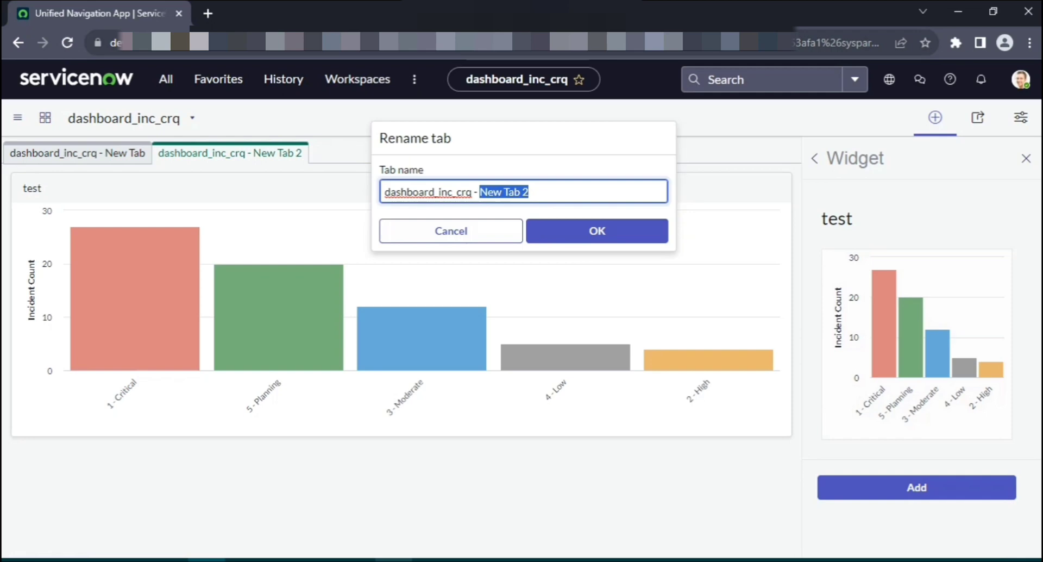
pyautogui.write('incden')
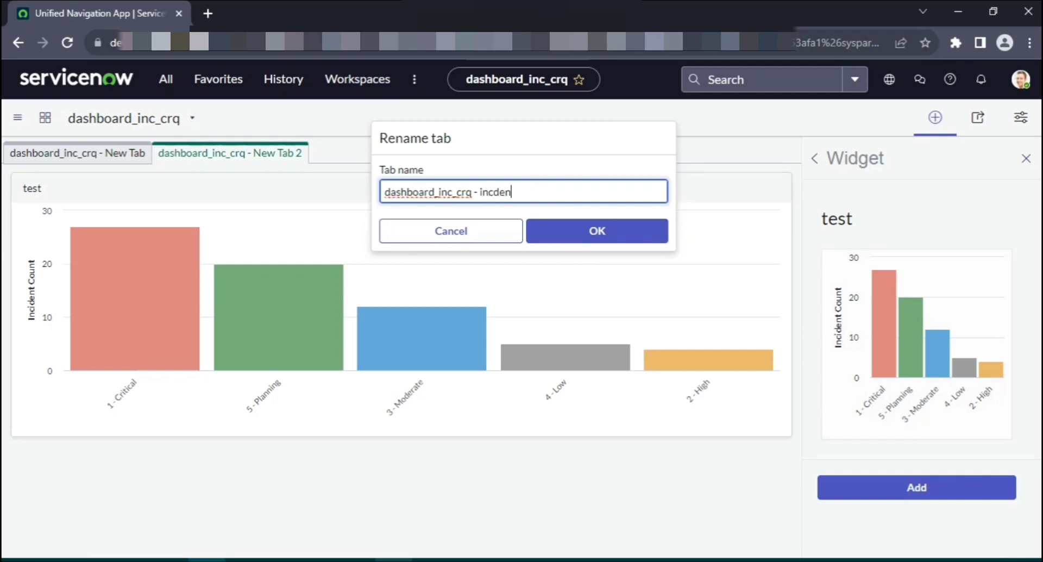
pyautogui.write('ts')
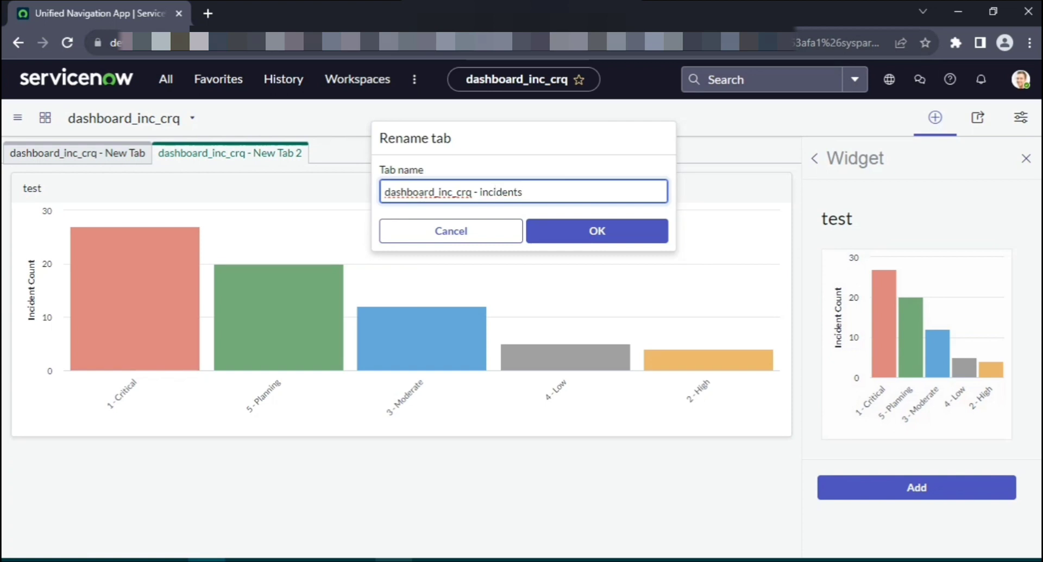
pyautogui.click(595, 230)
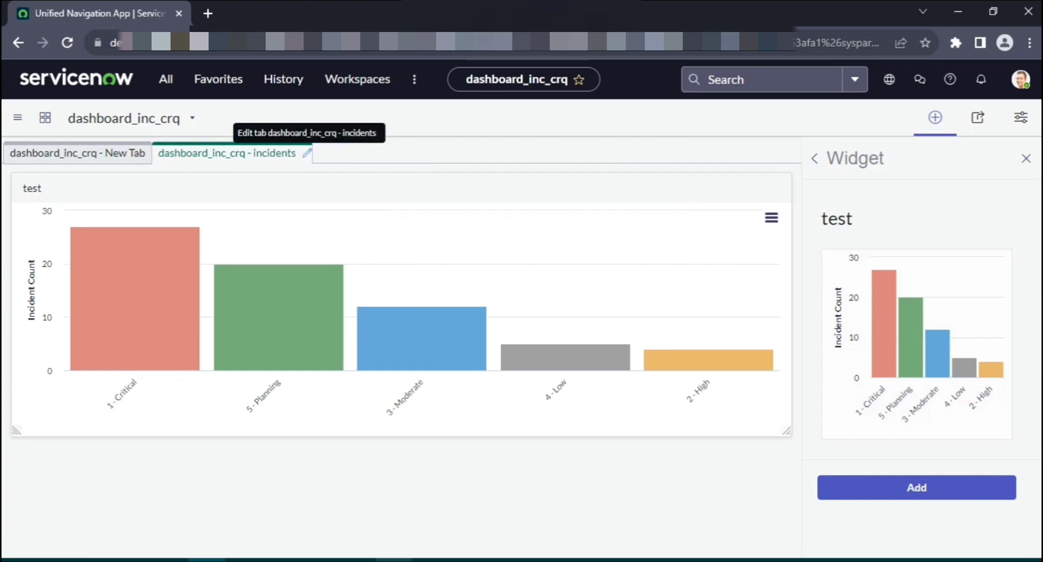
pyautogui.click(307, 153)
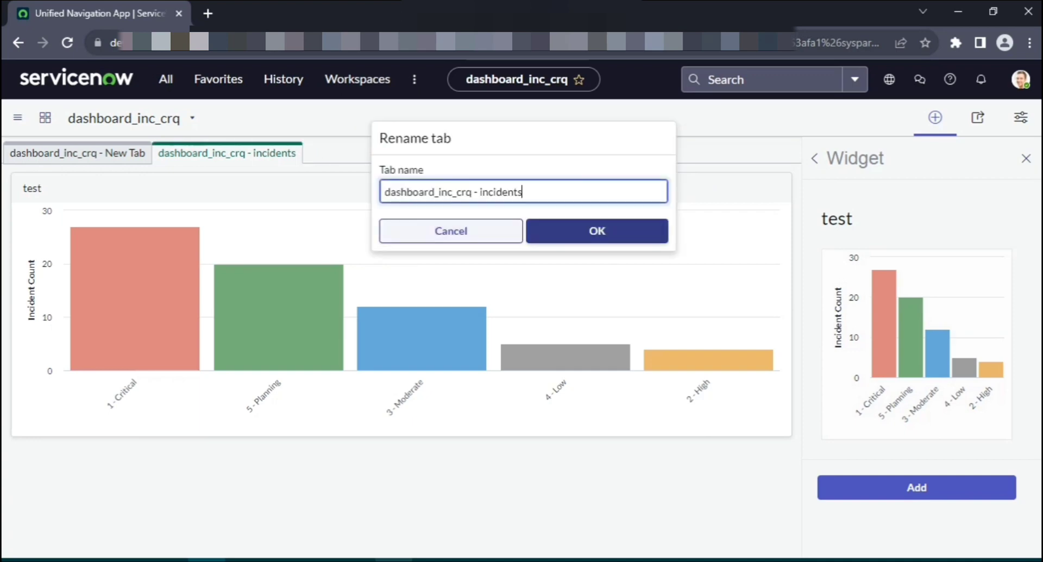
pyautogui.press('Backspace')
pyautogui.write('_')
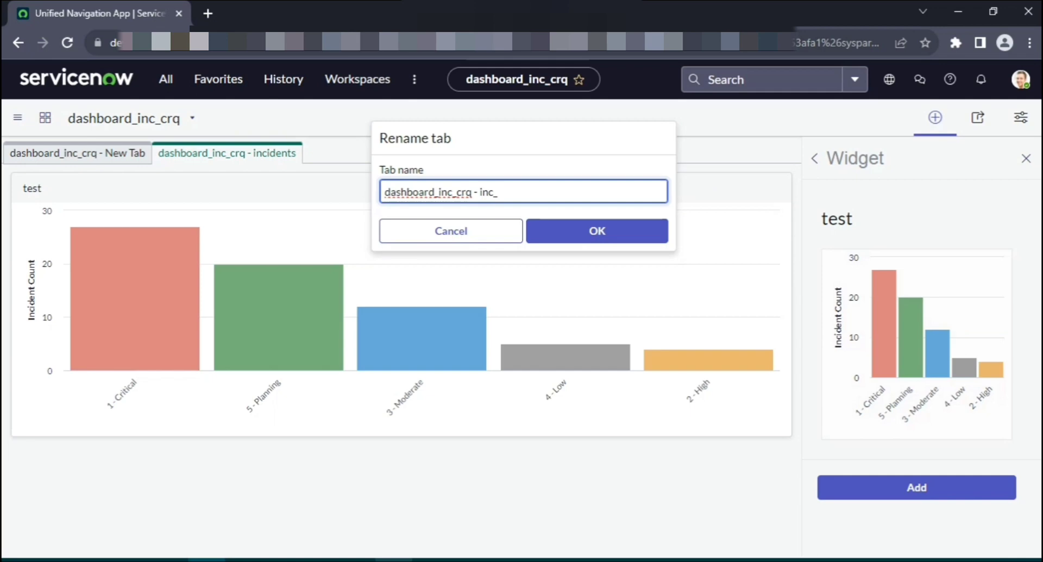
pyautogui.write('prir')
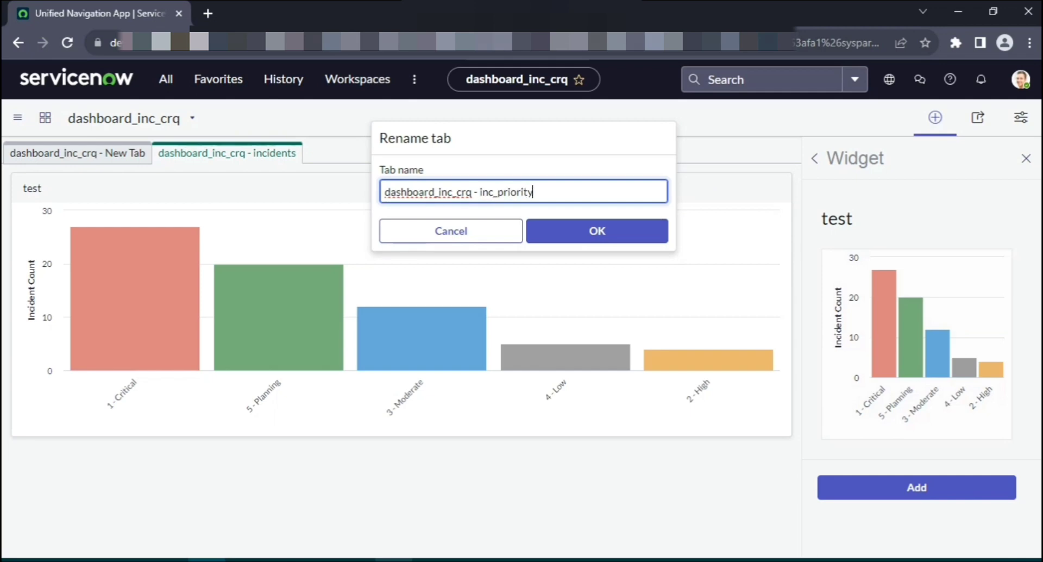
pyautogui.click(597, 231)
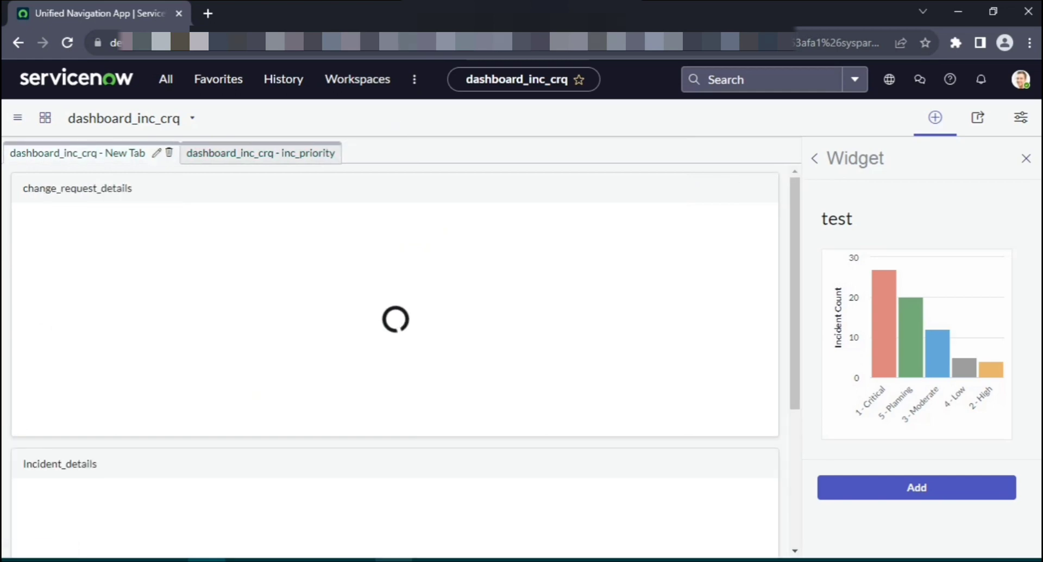
# Step: Rename the first tab to dashboard_inc_crq and reopen the dashboard from Dashboards Overview
pyautogui.click(156, 152)
pyautogui.write('dashboard_inc_crq')
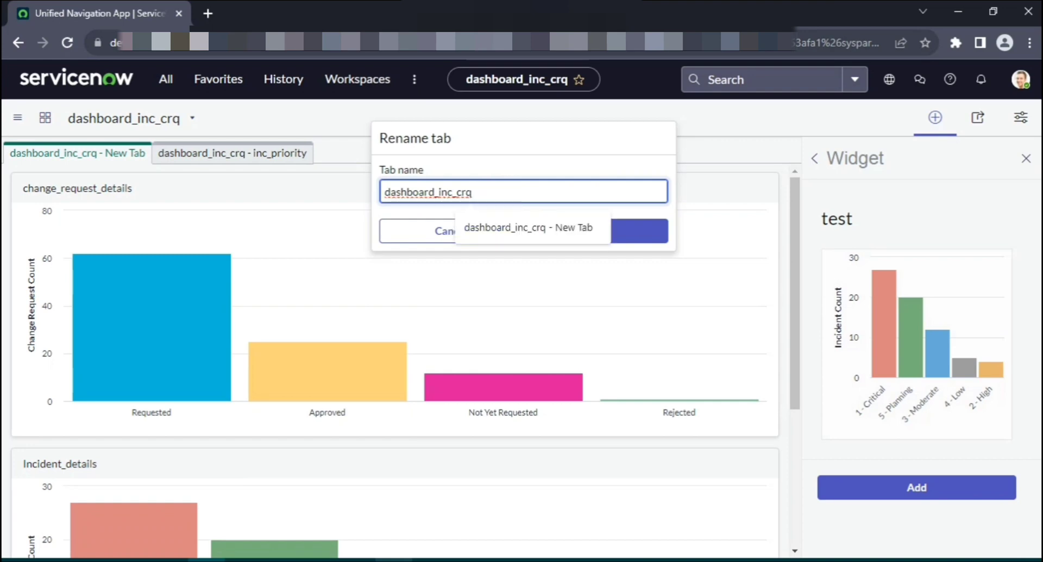
pyautogui.click(638, 230)
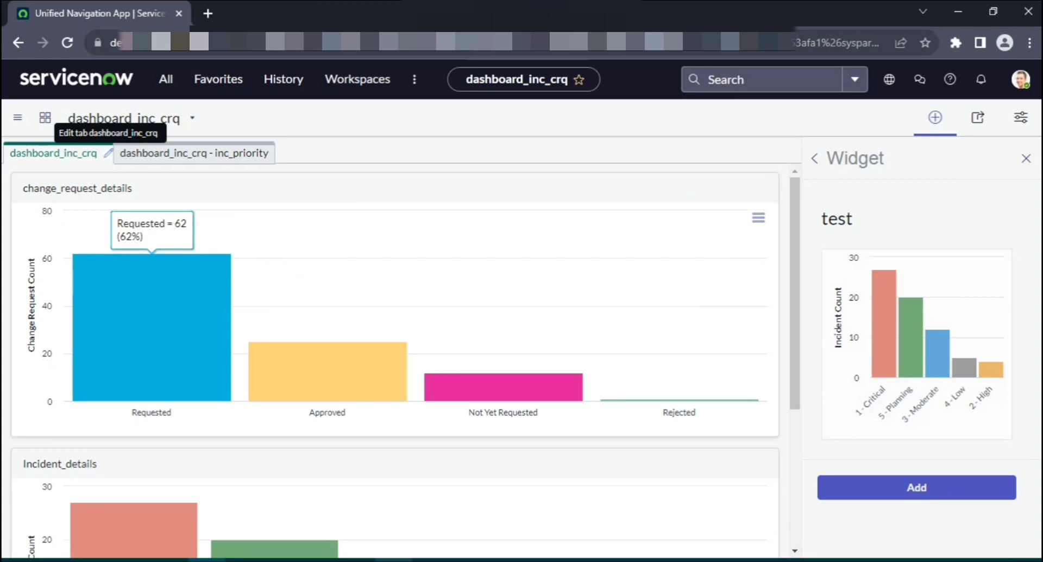
pyautogui.scroll(-3)
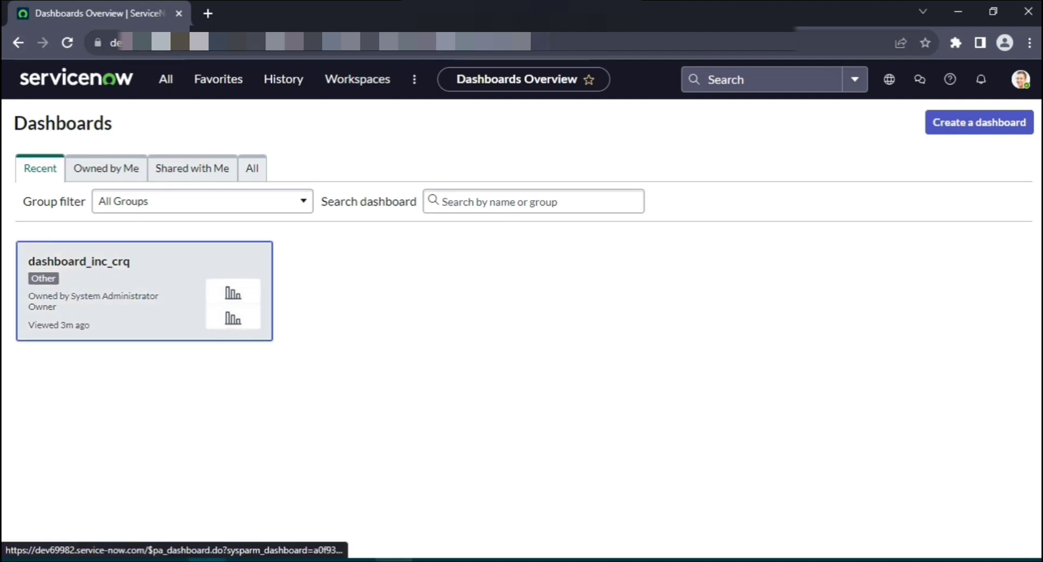
pyautogui.click(78, 261)
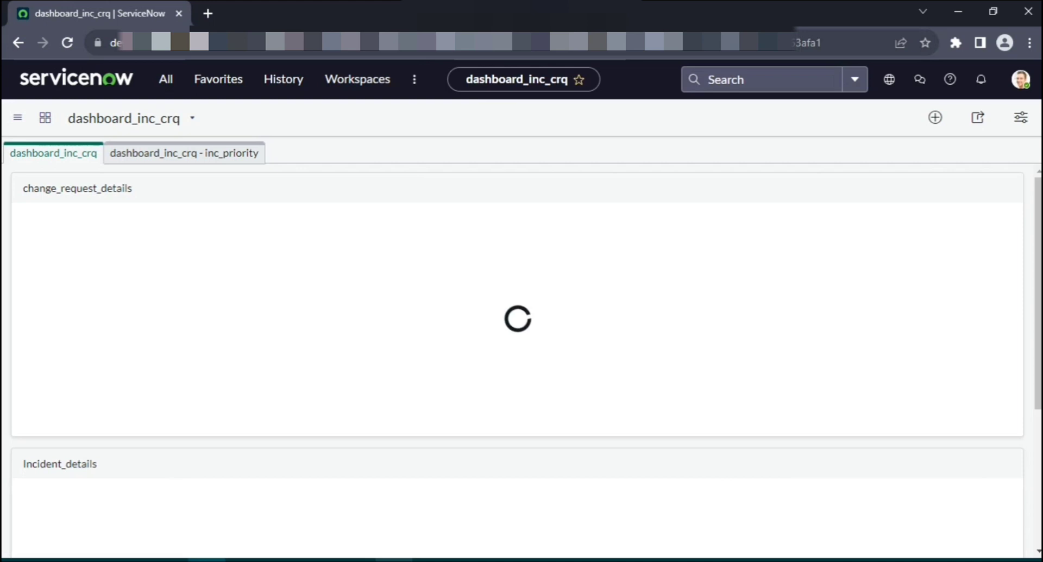
# Step: Review the dashboard_inc_crq properties record with its two tabs and return via View Dashboard
pyautogui.click(18, 117)
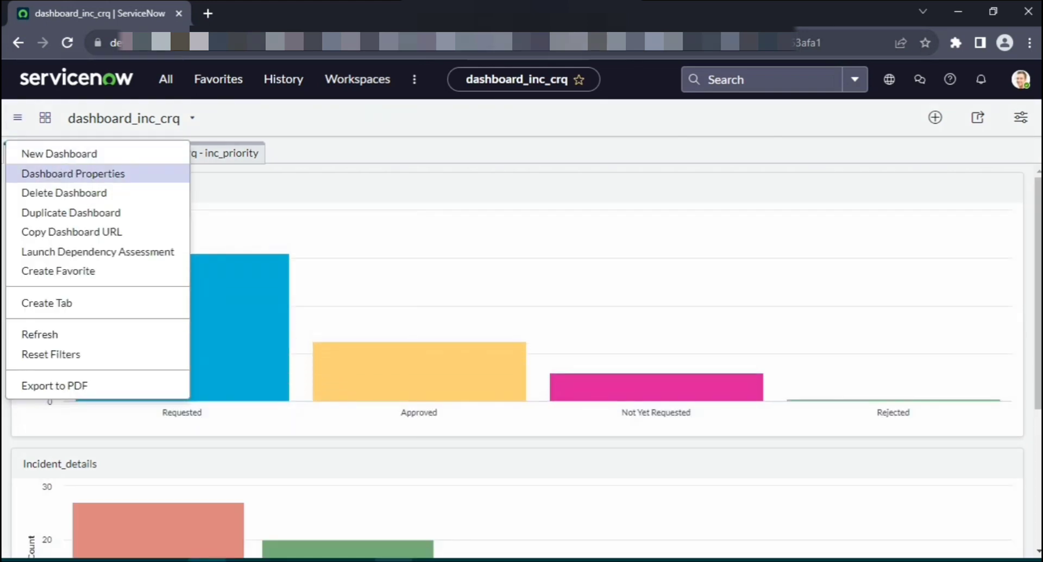
pyautogui.moveTo(97, 252)
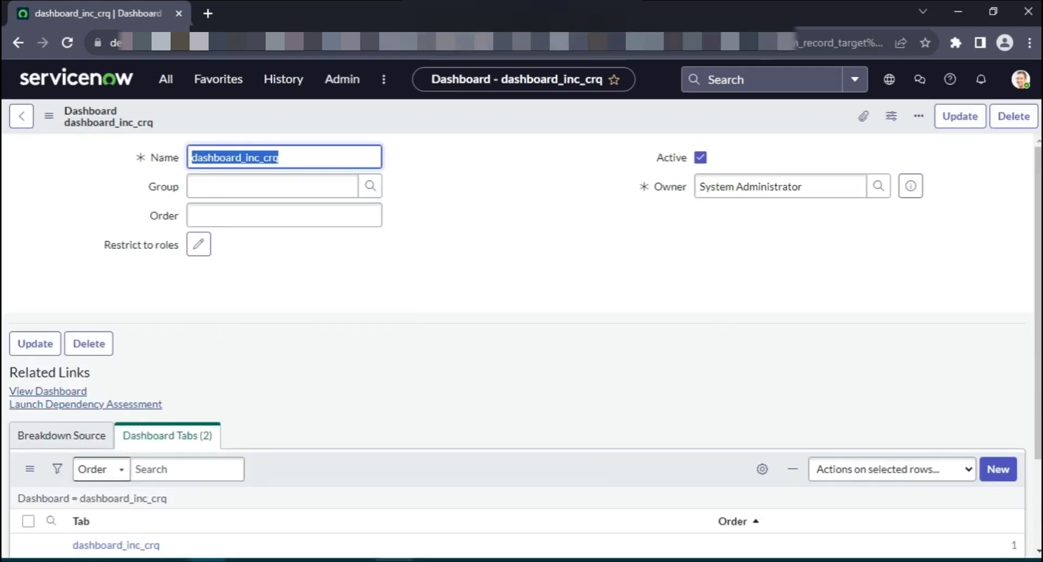
pyautogui.scroll(-3)
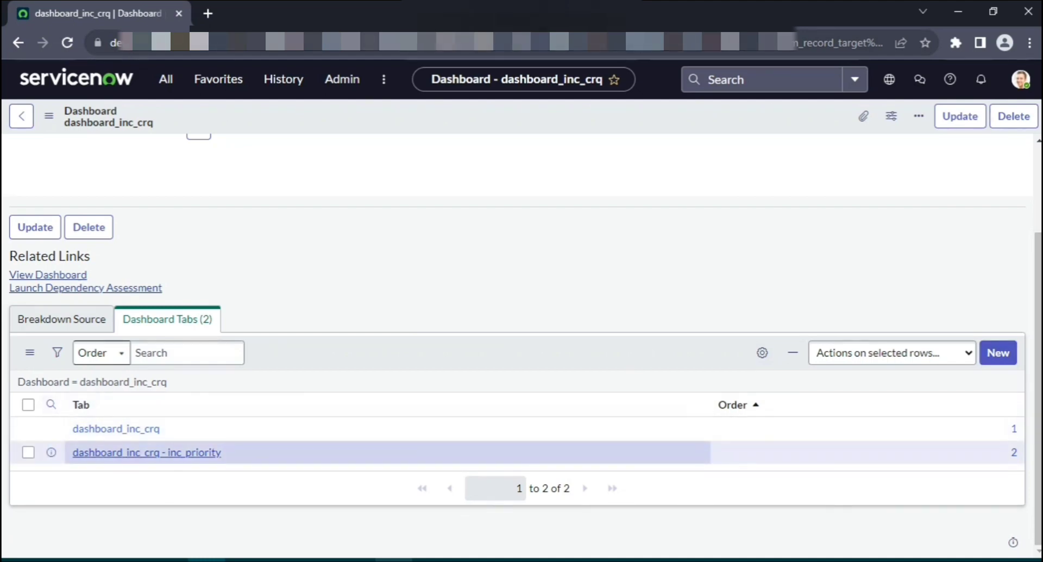
pyautogui.moveTo(147, 452)
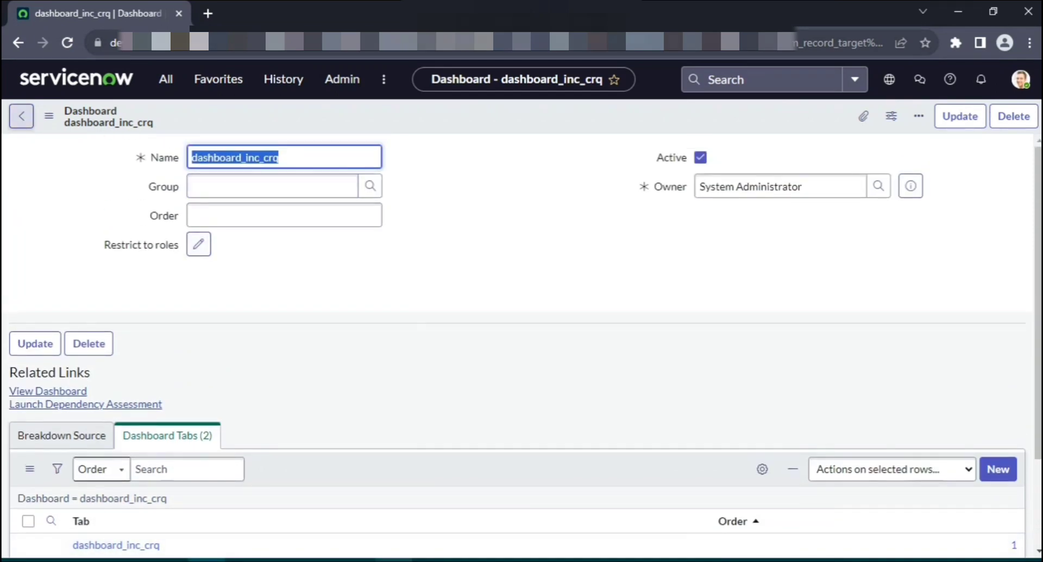
pyautogui.click(47, 391)
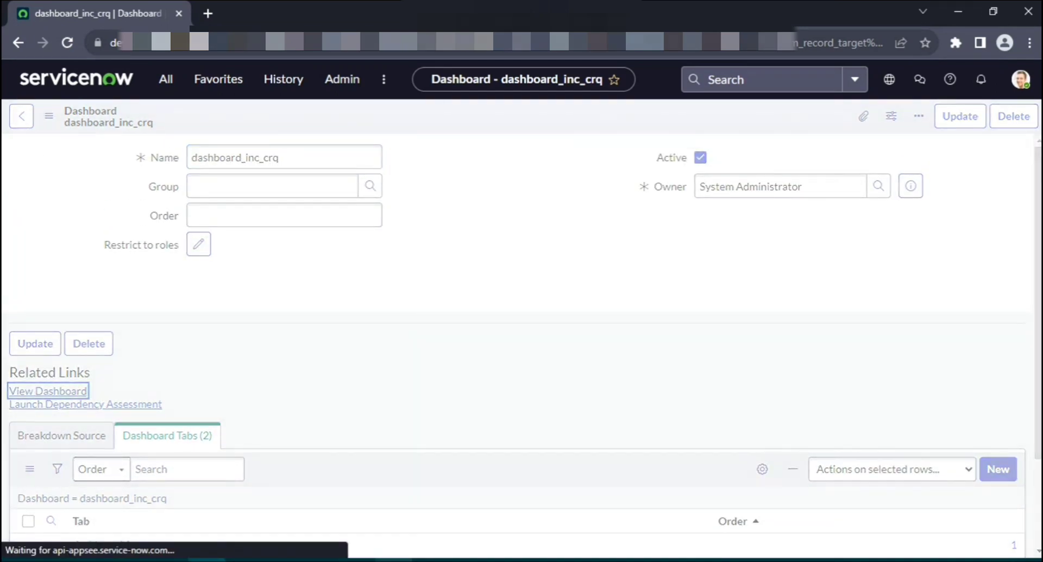
pyautogui.click(47, 391)
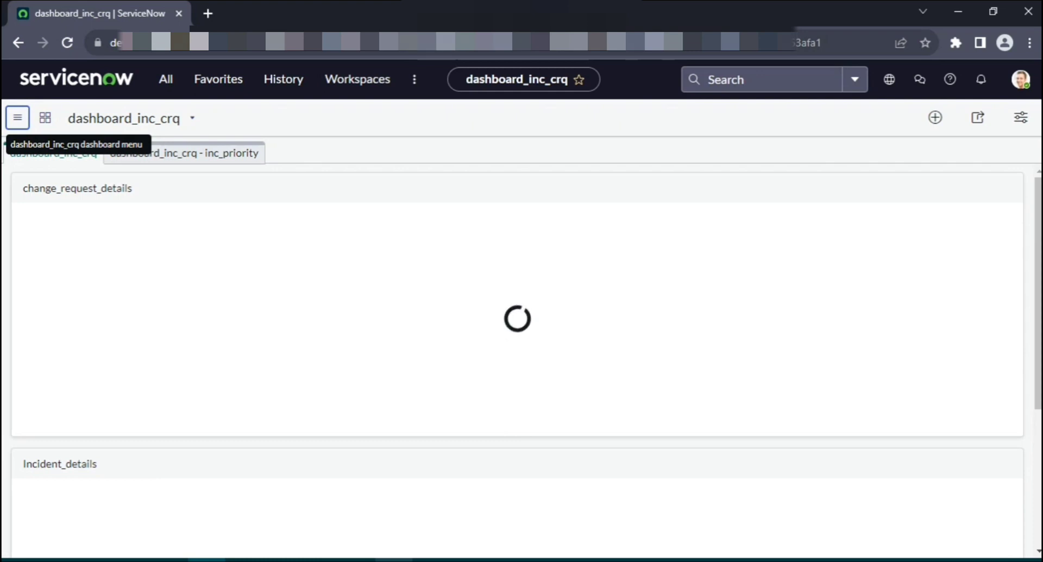
# Step: In the dashboard configuration, try the side-by-side quick layout and revert to a single column
pyautogui.click(1020, 117)
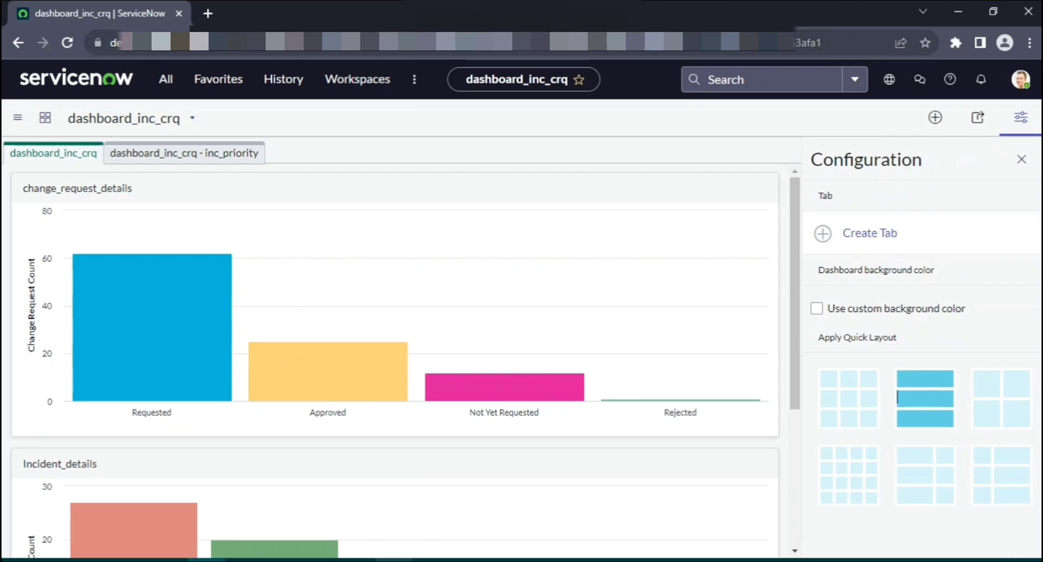
pyautogui.click(1001, 398)
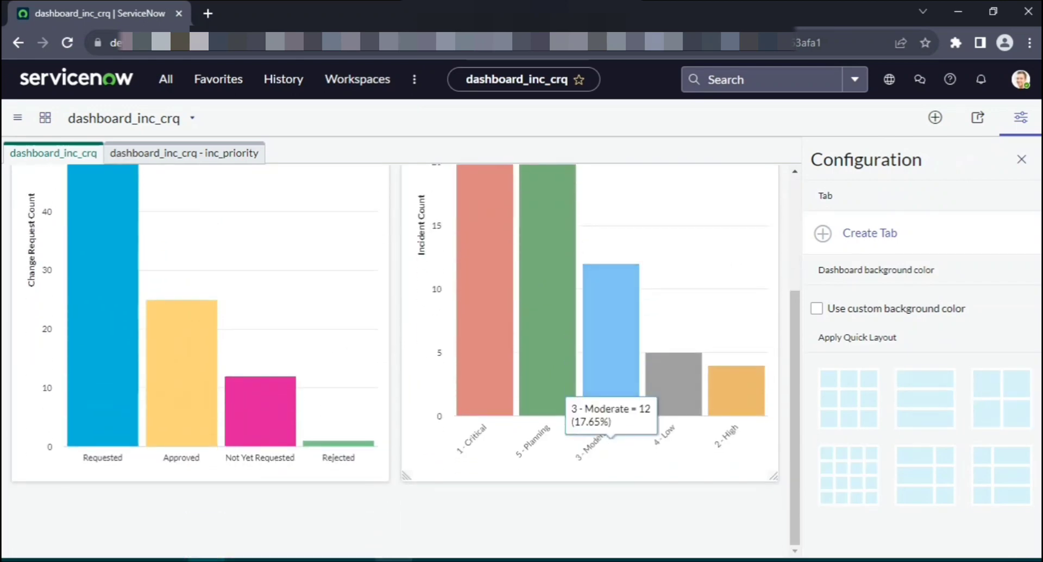
pyautogui.click(924, 474)
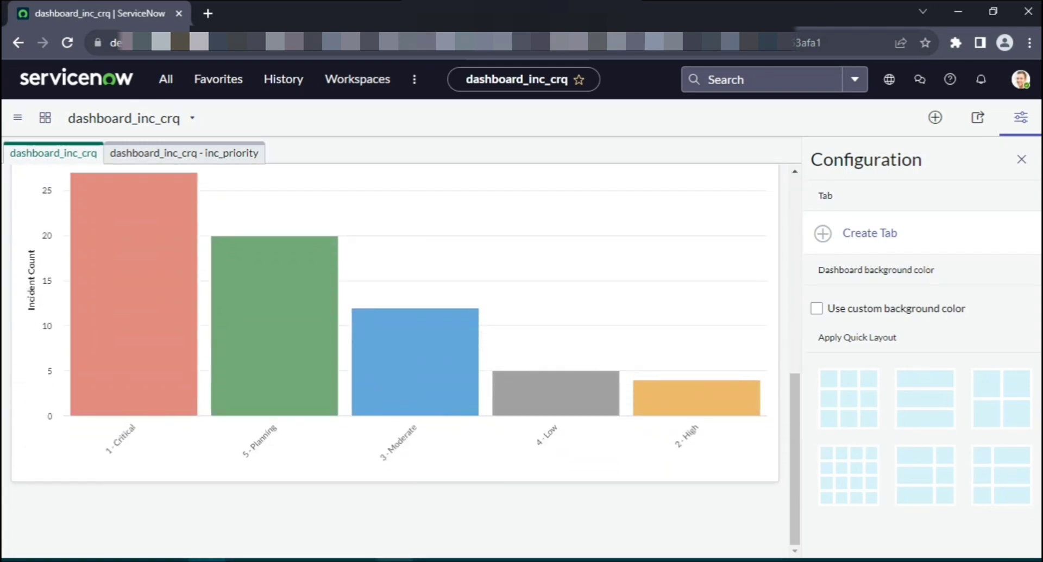
# Step: Enable a custom background colour for the dashboard, close settings and go to the Dashboards overview
pyautogui.click(816, 309)
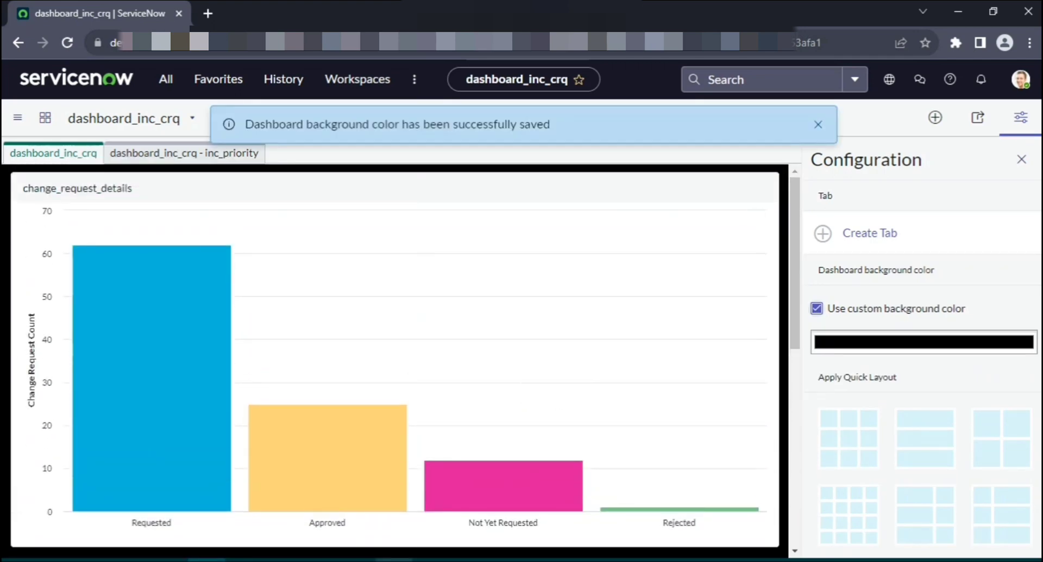
pyautogui.click(817, 309)
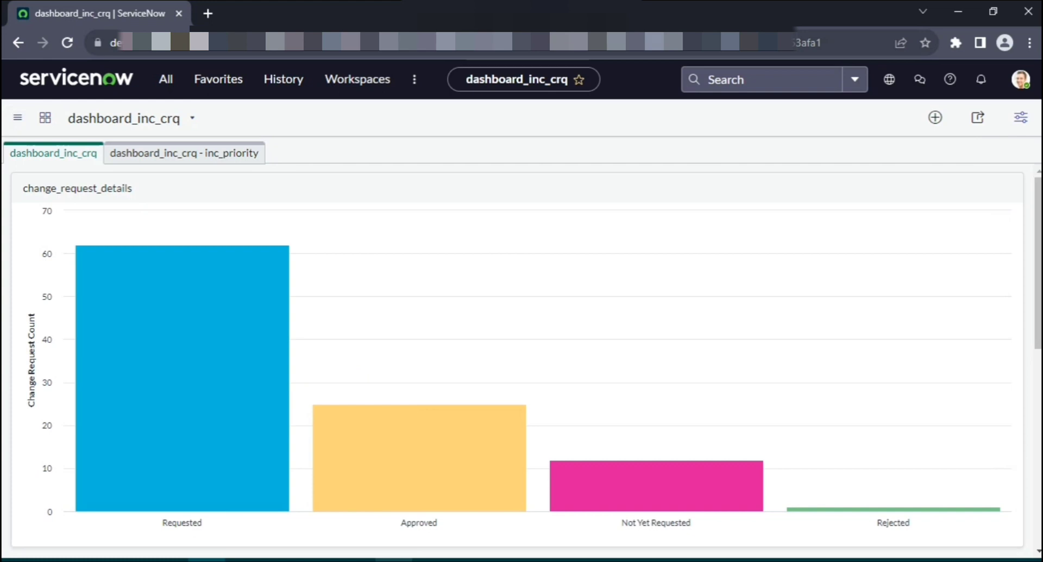
pyautogui.click(165, 79)
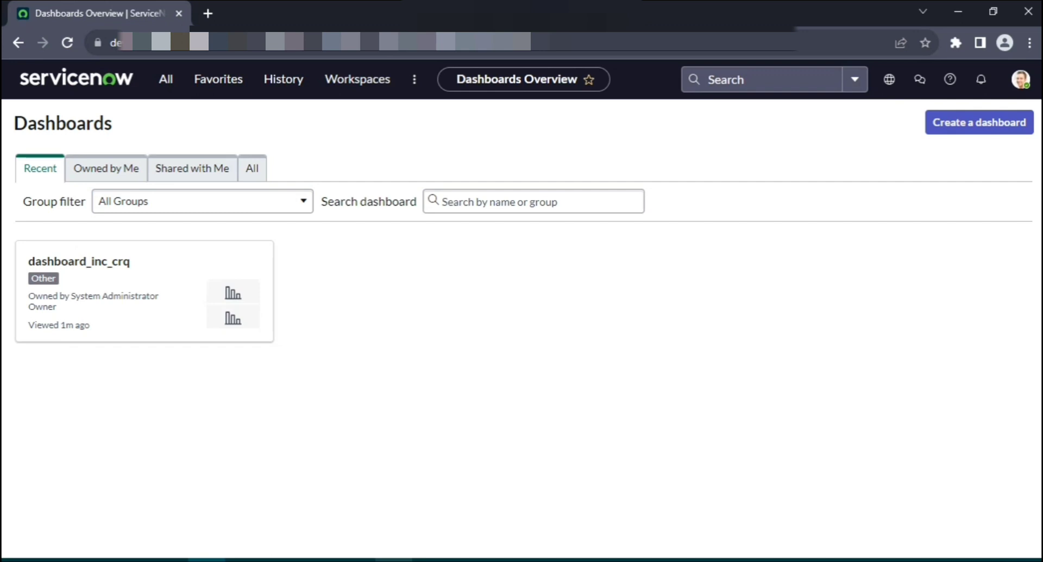
# Step: Open dashboard_inc_crq from the list and drill into the chart's Requested bar
pyautogui.click(79, 261)
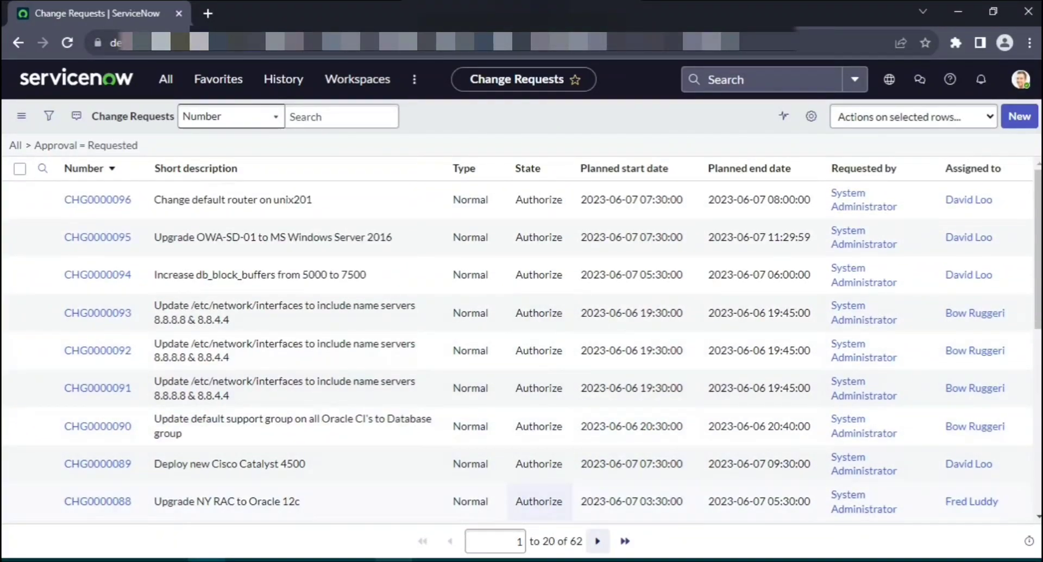
# Step: Go back to dashboard_inc_crq and scroll through its incident and change-request charts
pyautogui.click(596, 541)
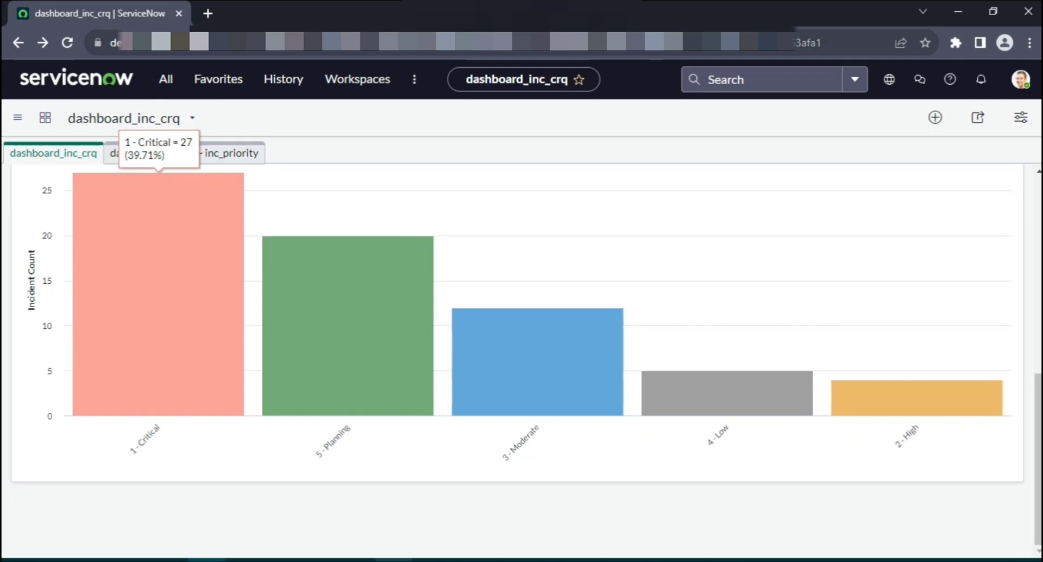
pyautogui.click(158, 293)
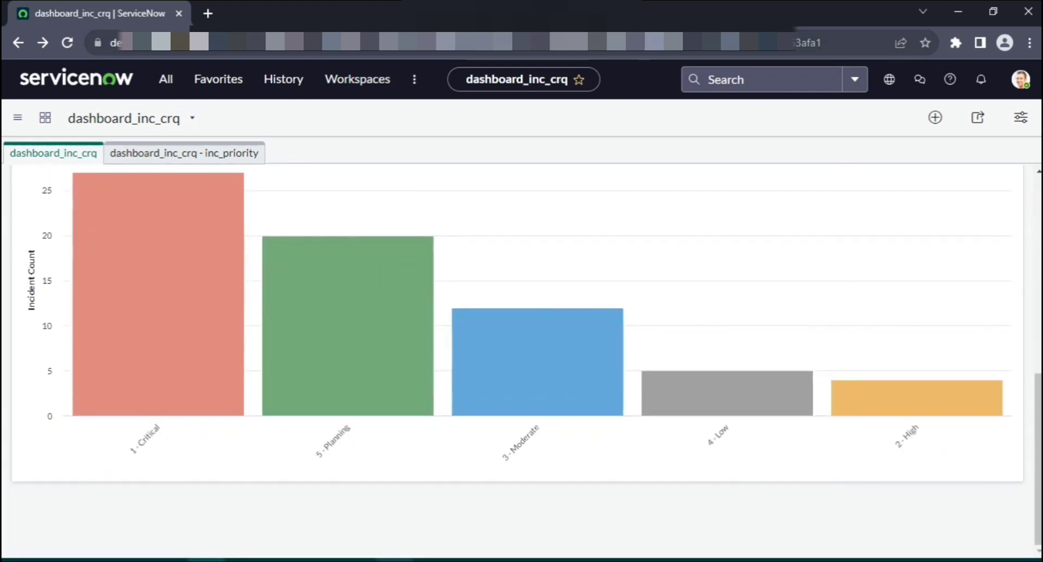
pyautogui.moveTo(537, 360)
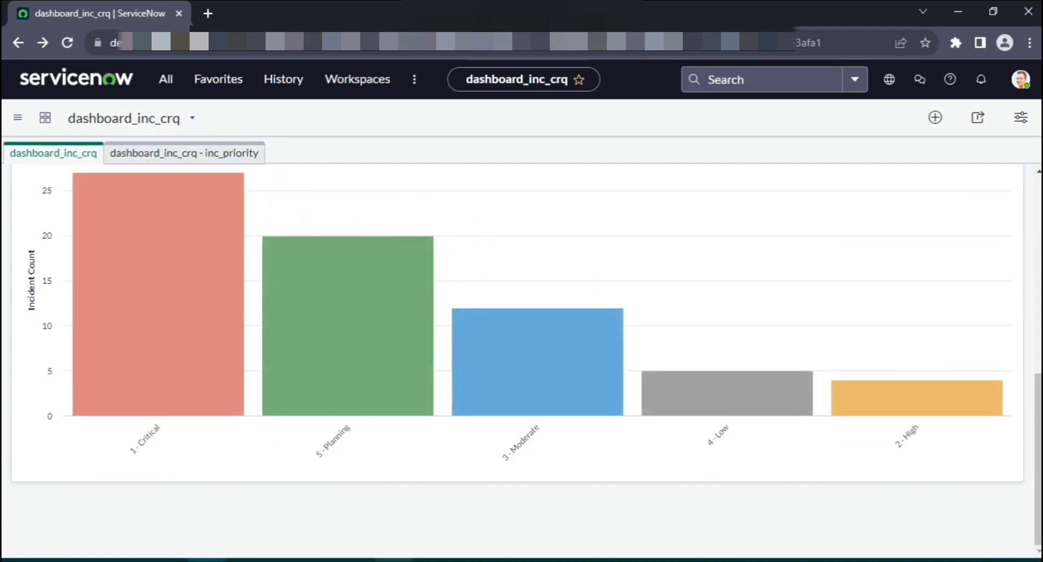
pyautogui.scroll(-3)
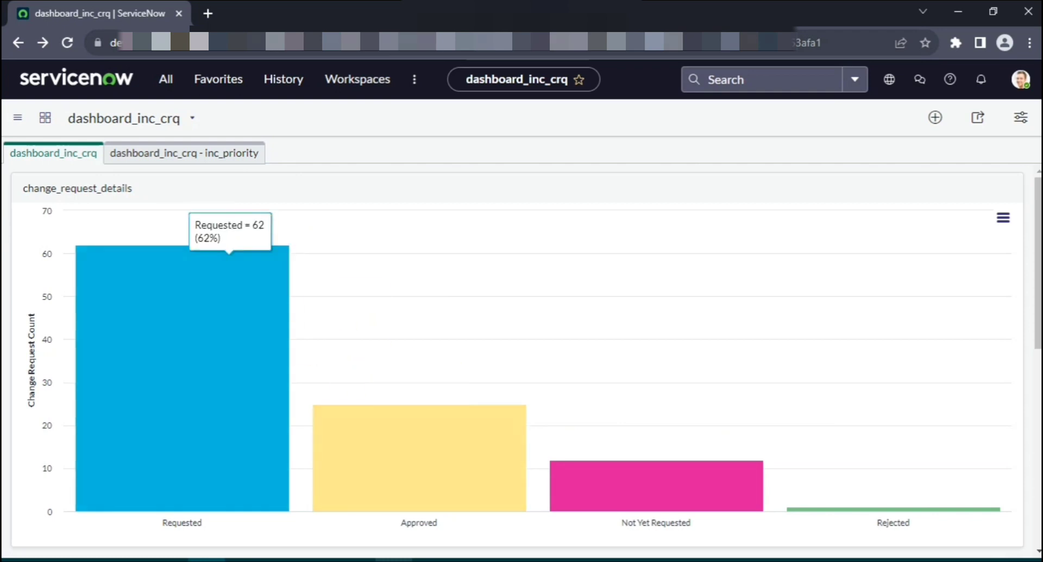
pyautogui.moveTo(419, 456)
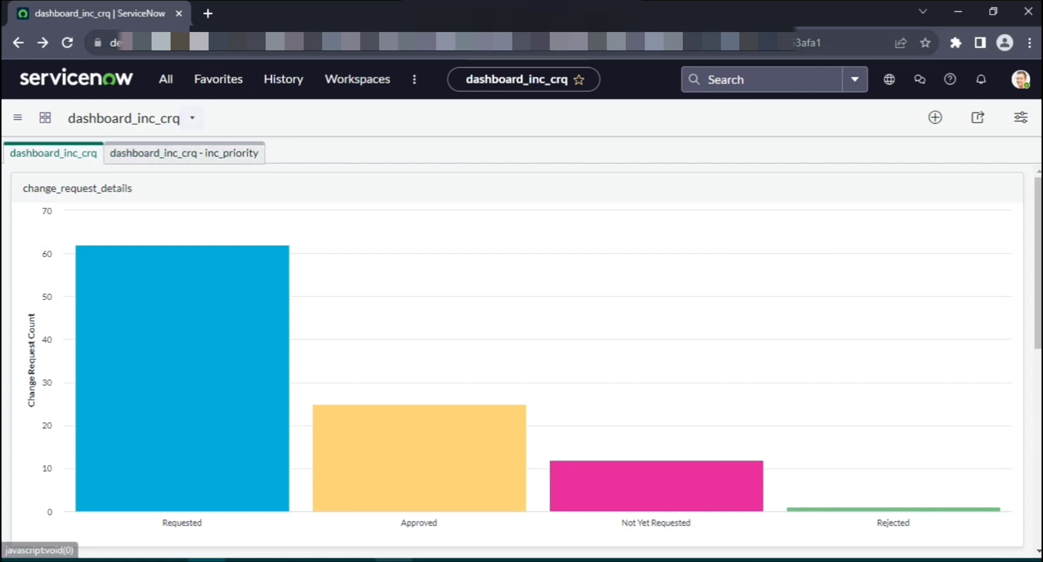
# Step: Navigate via All > Self-Service to the Dashboards page
pyautogui.click(165, 79)
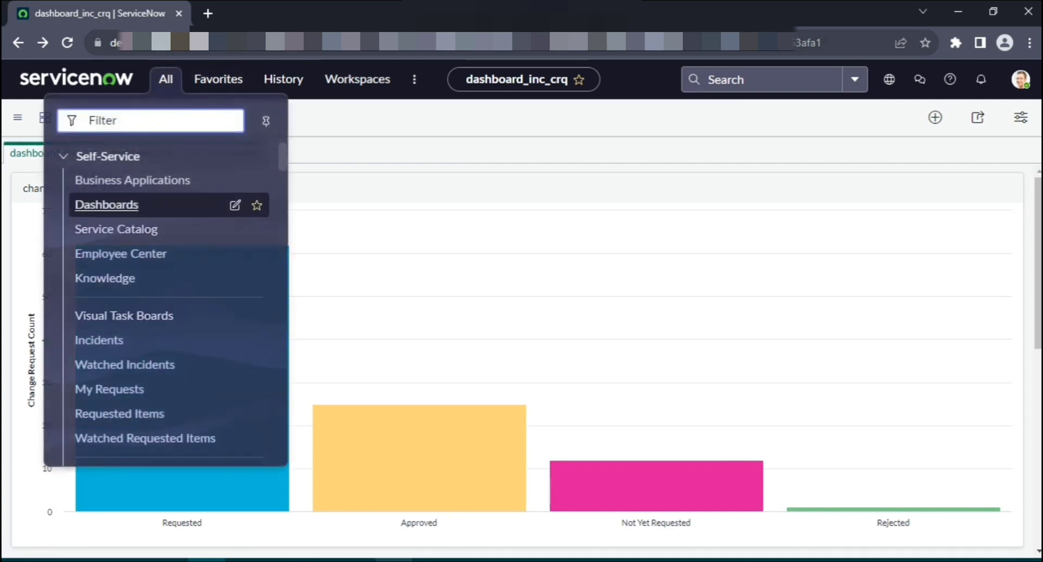
pyautogui.click(106, 205)
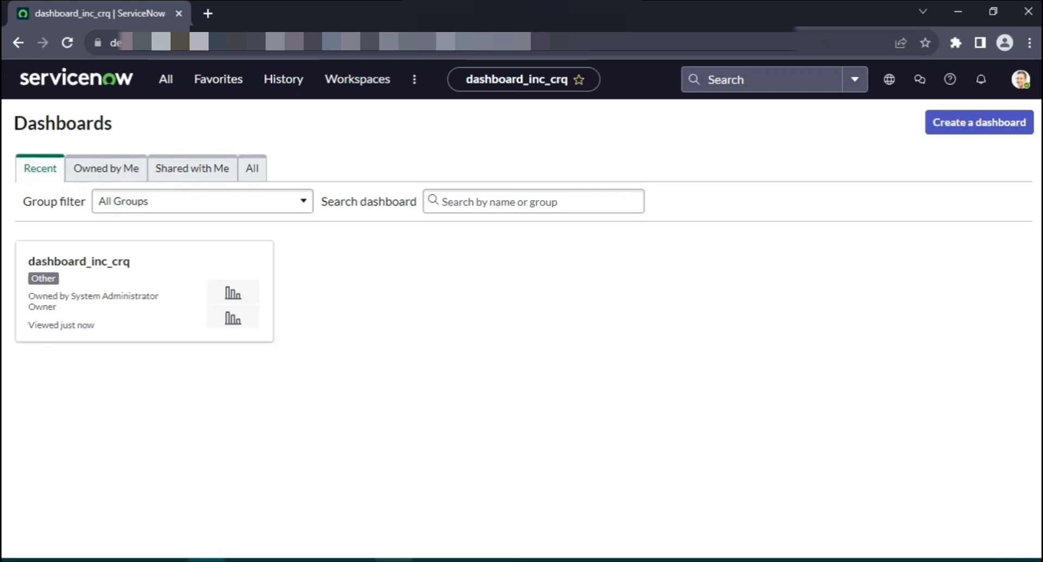
pyautogui.click(523, 79)
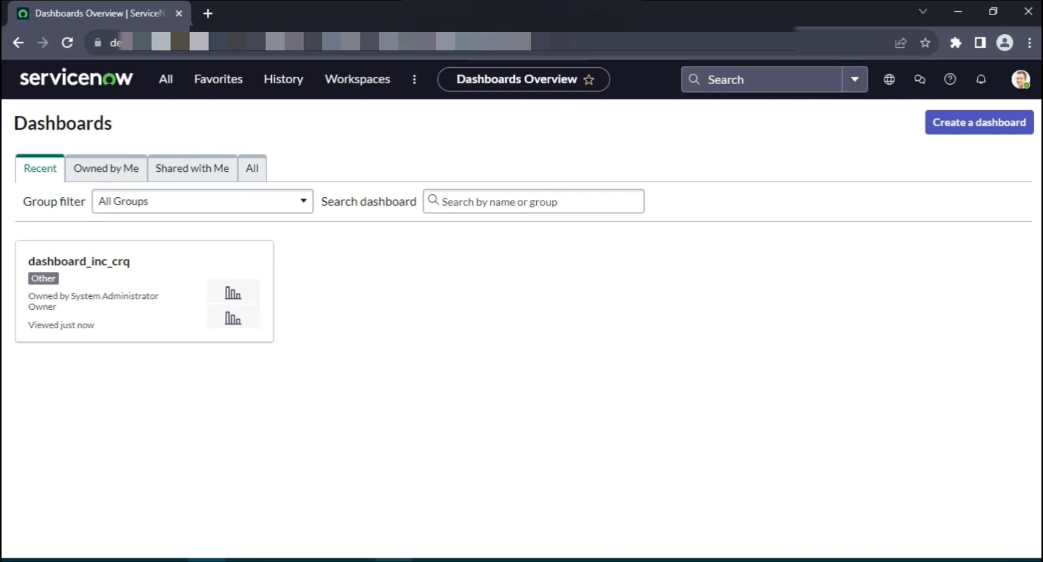
# Step: Browse the Owned by Me, Shared with Me and All tabs, finding dashboard_inc_crq listed
pyautogui.click(106, 167)
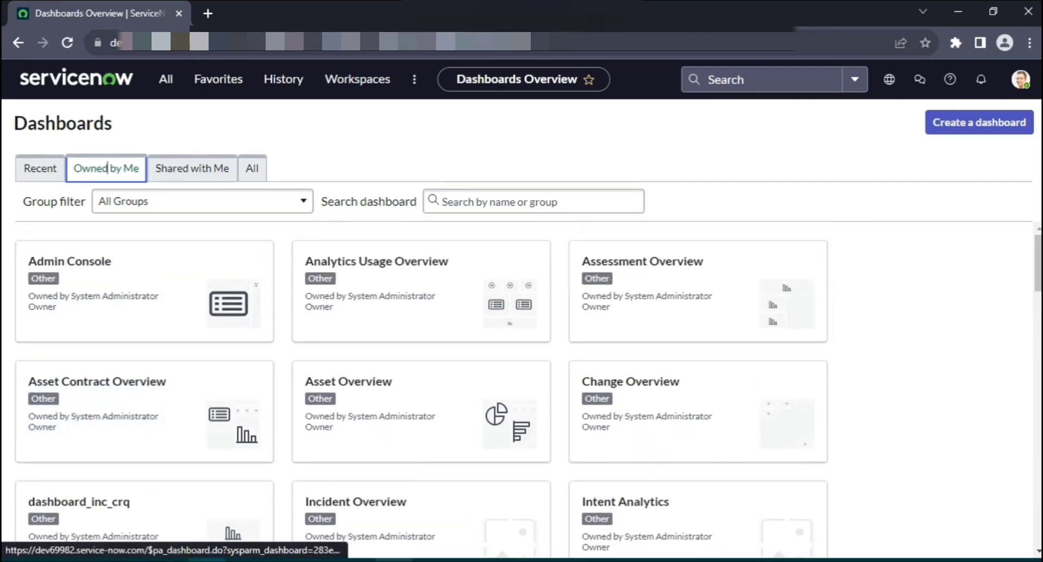
pyautogui.click(191, 168)
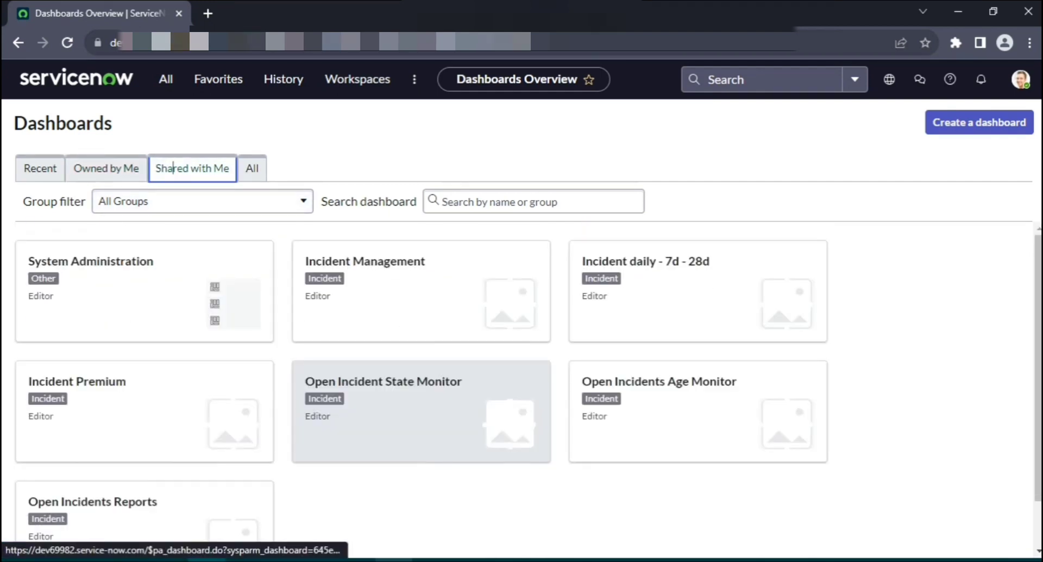
pyautogui.scroll(-3)
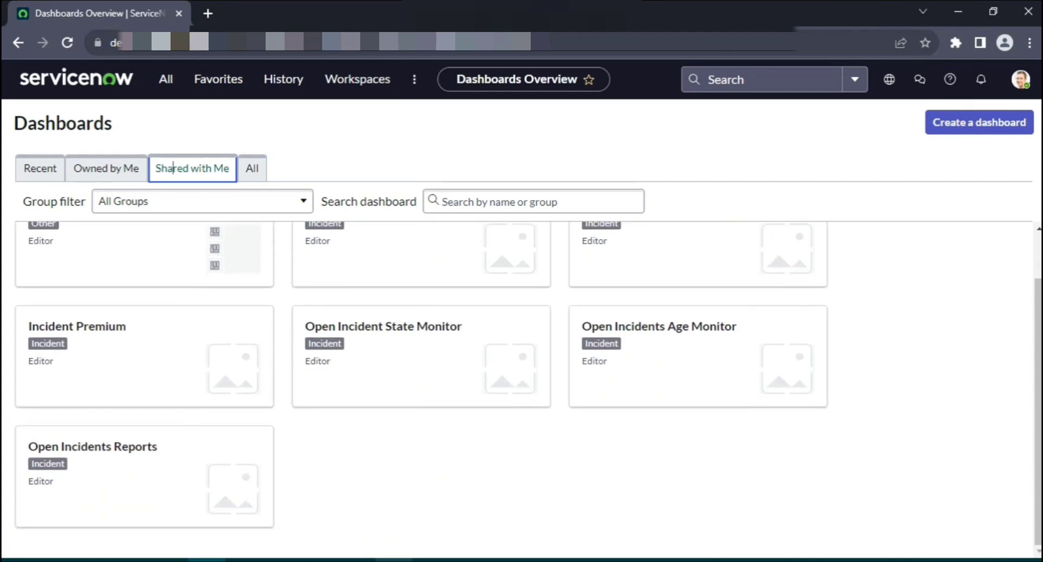
pyautogui.click(251, 167)
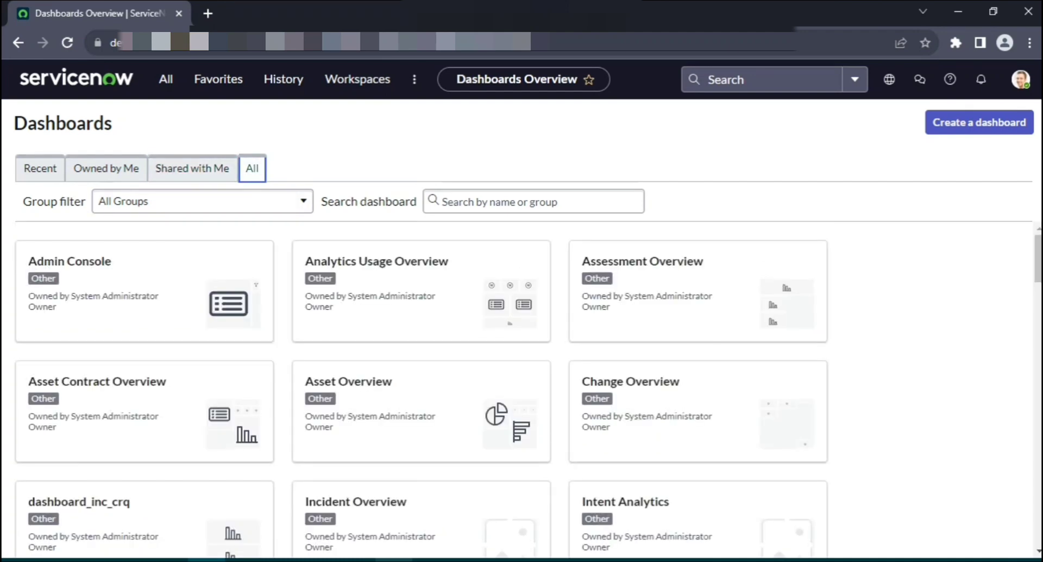
pyautogui.scroll(-3)
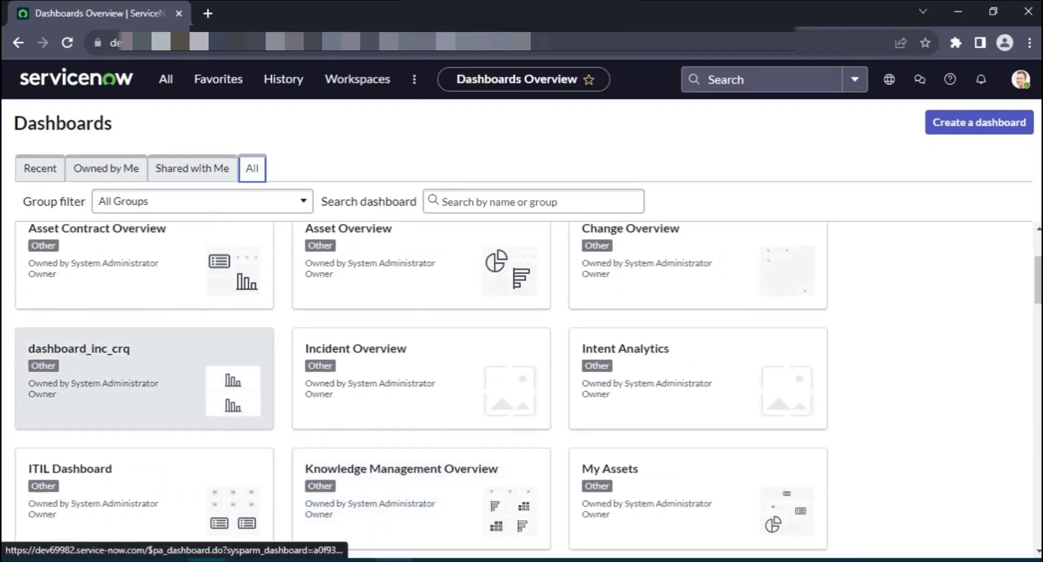